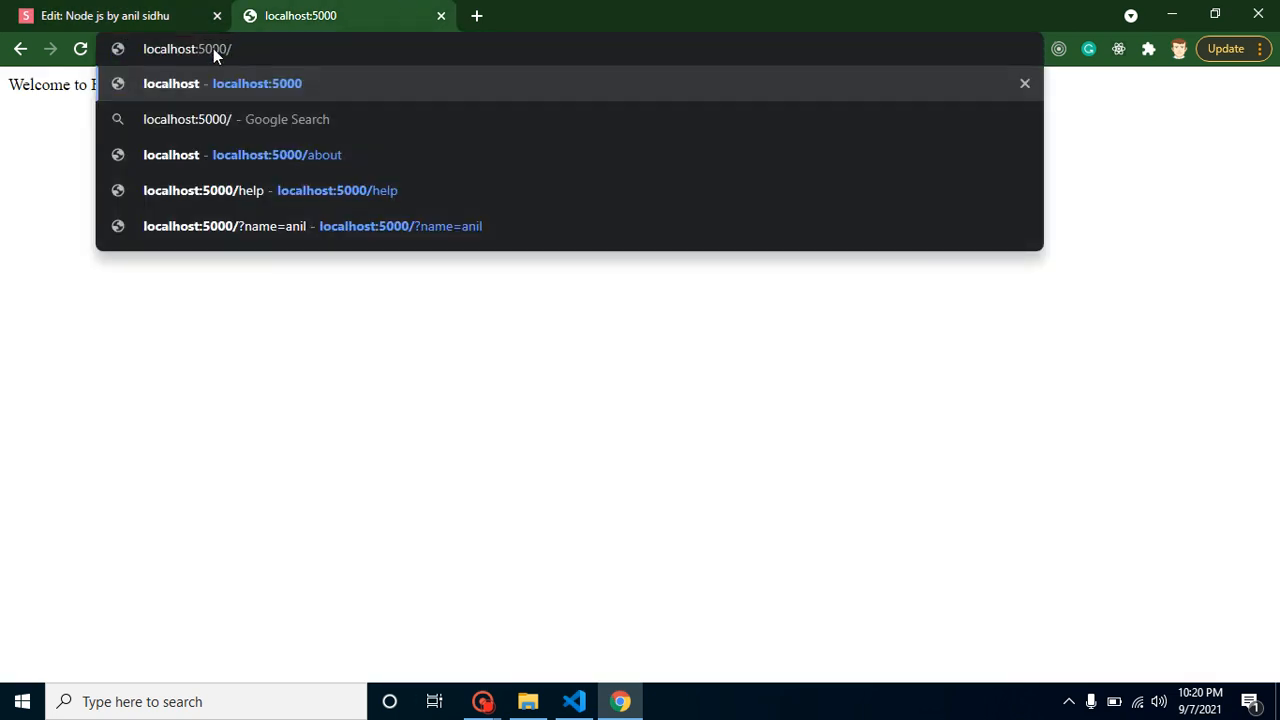
- Load localhost:5000/about and localhost:5000/help in Chrome, then view the slides tab
left_click(276, 154)
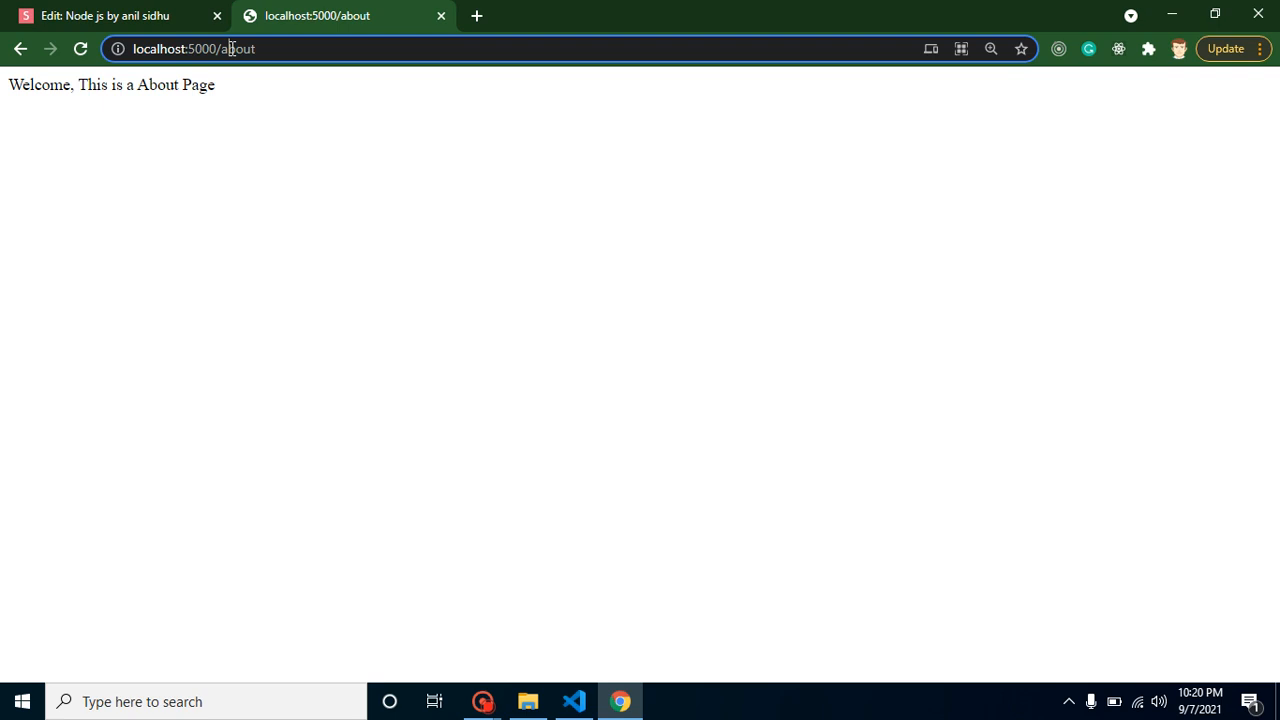
type("localhost:5000/help")
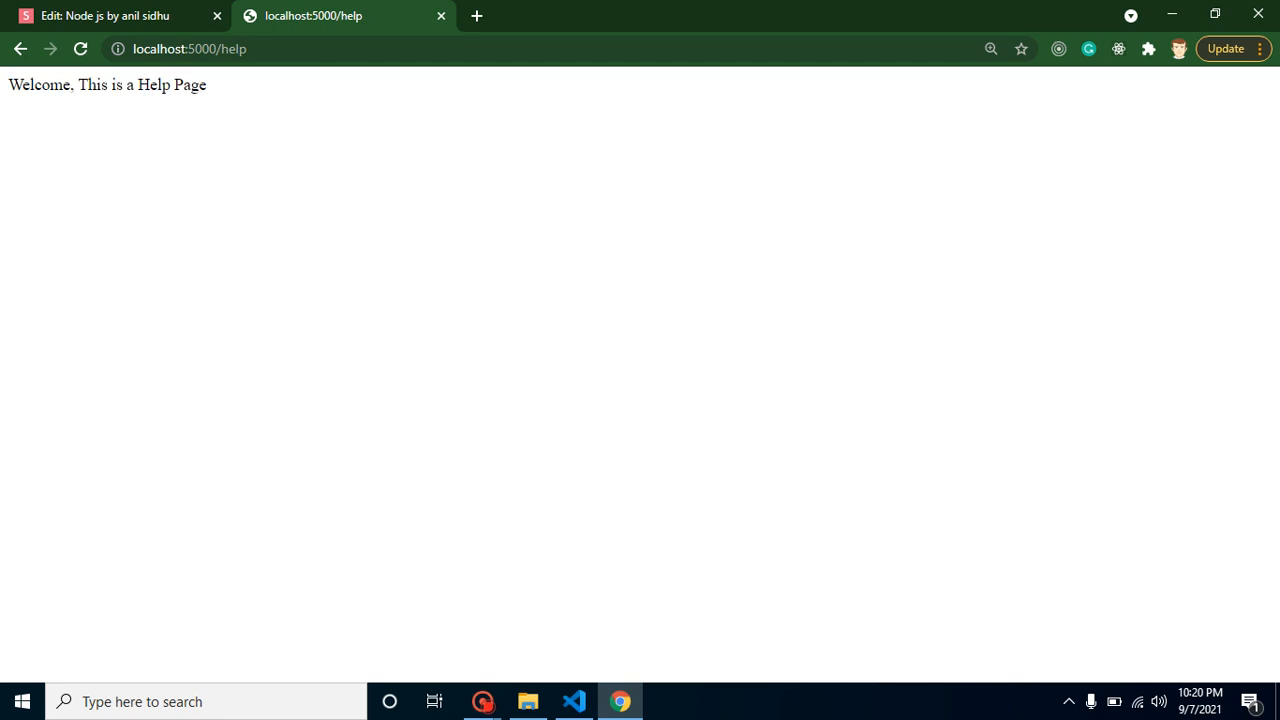
left_click(115, 17)
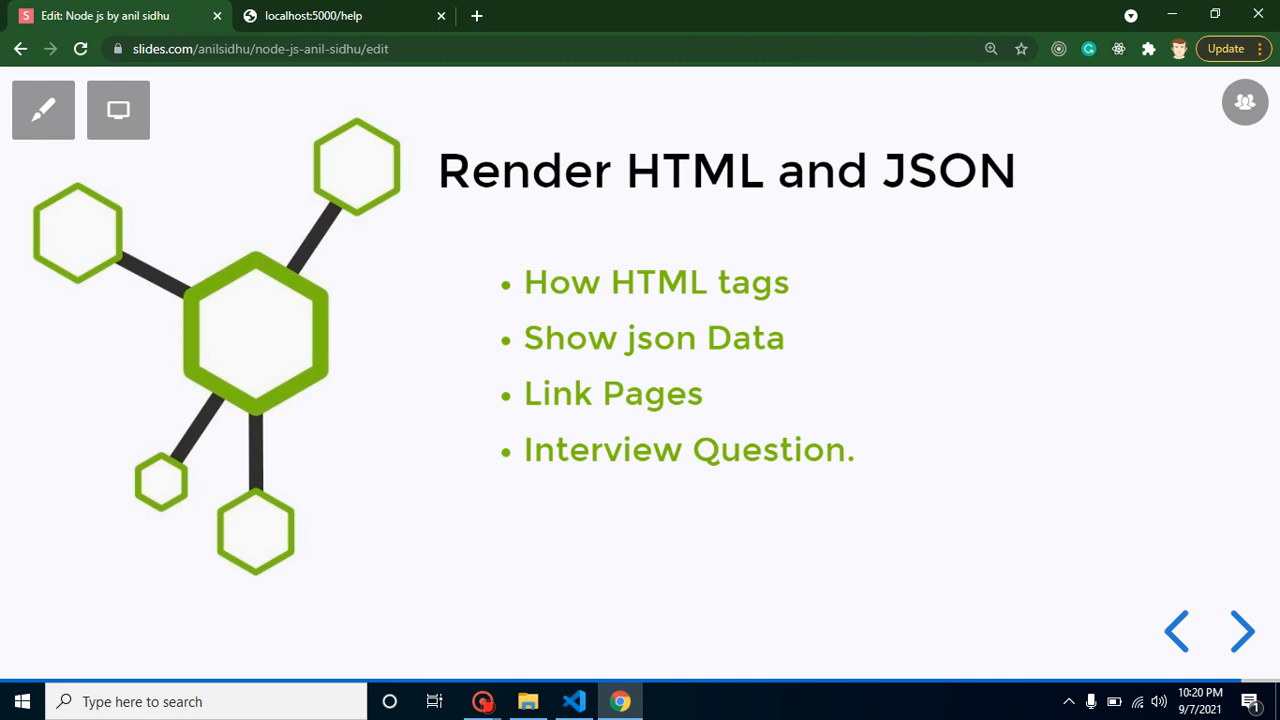
- Return to the localhost help tab, then bring up index.js in VS Code
left_click(340, 15)
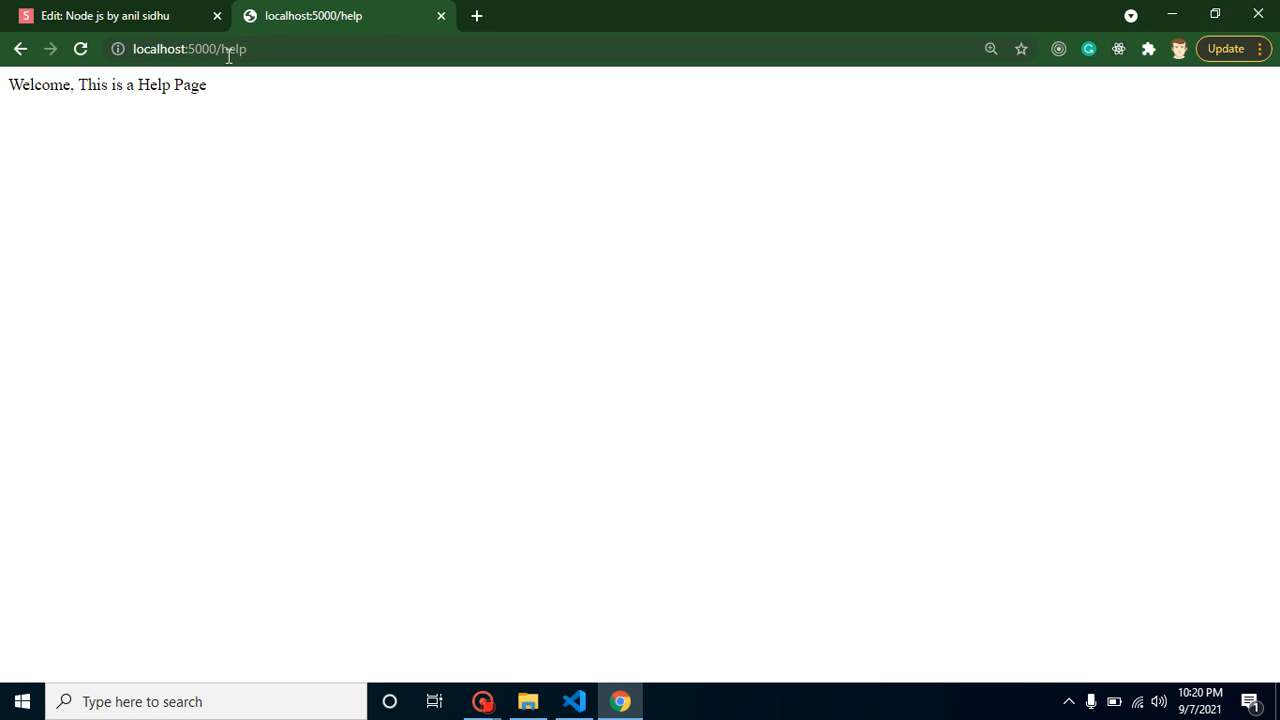
left_click(572, 701)
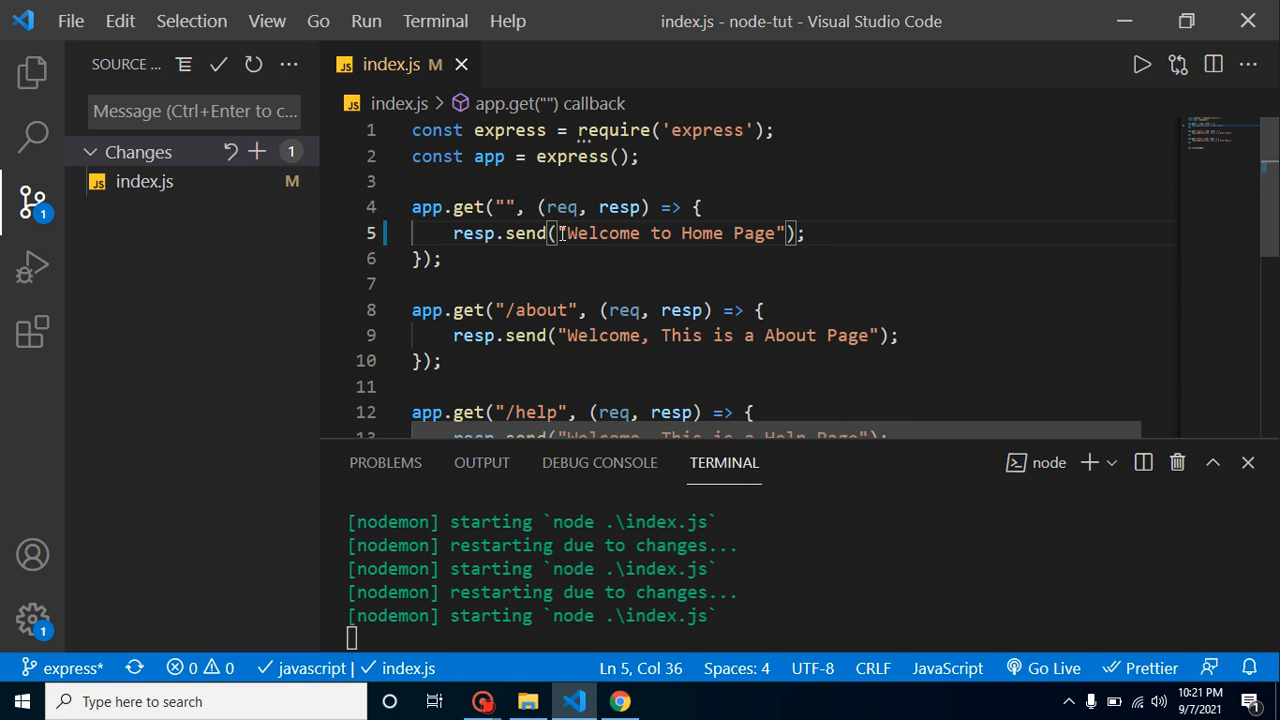
- Replace the home route string with a template literal holding <h1>Welcome to Home page</h1>
left_click_drag(558, 233, 782, 233)
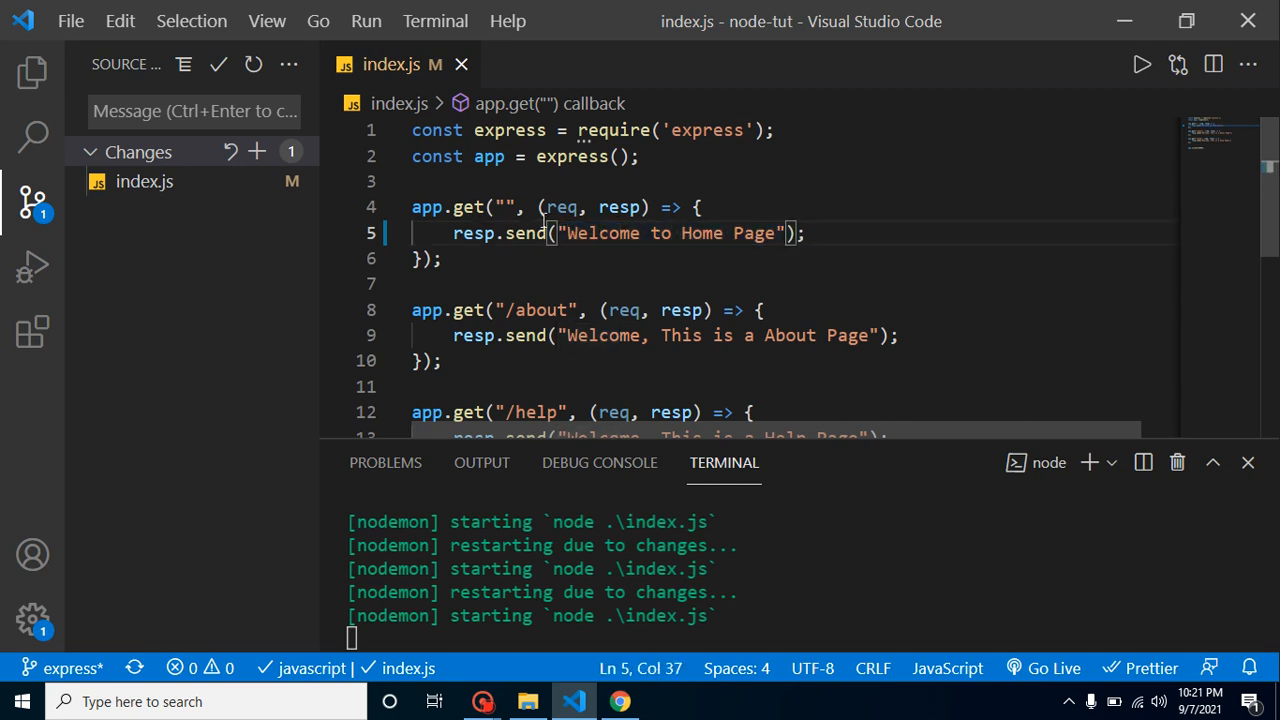
left_click_drag(562, 233, 785, 233)
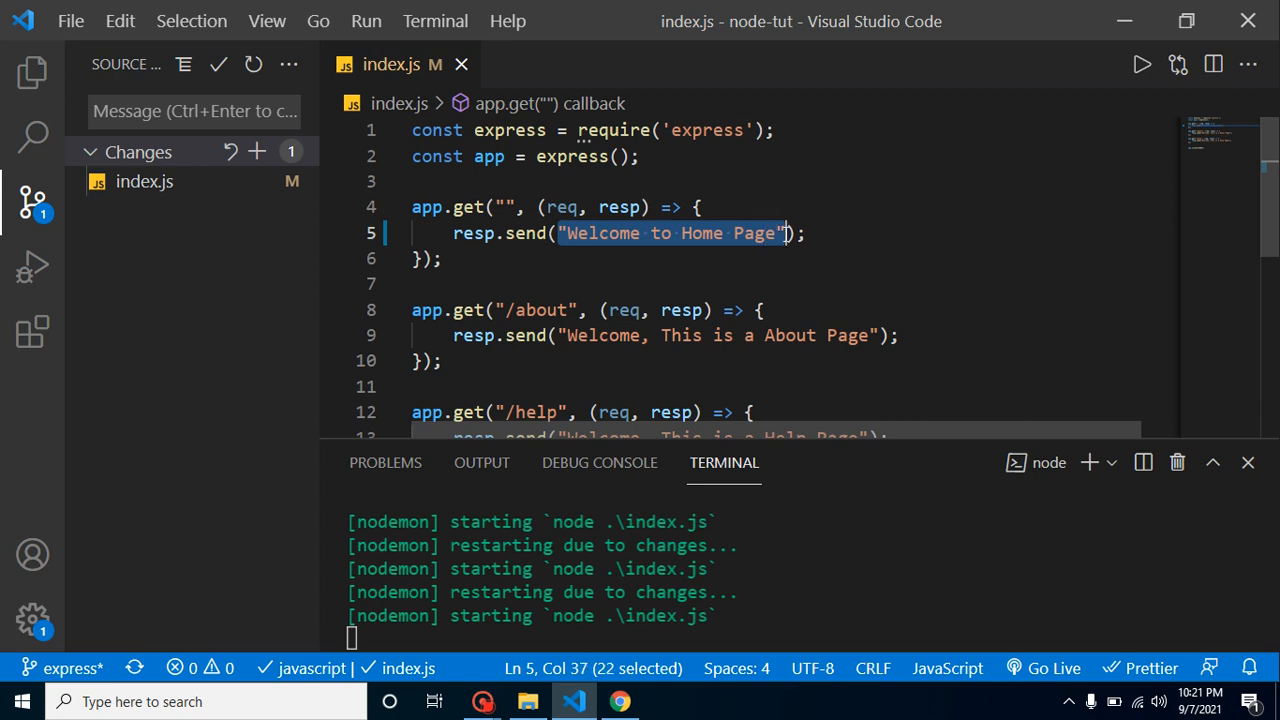
type("``);")
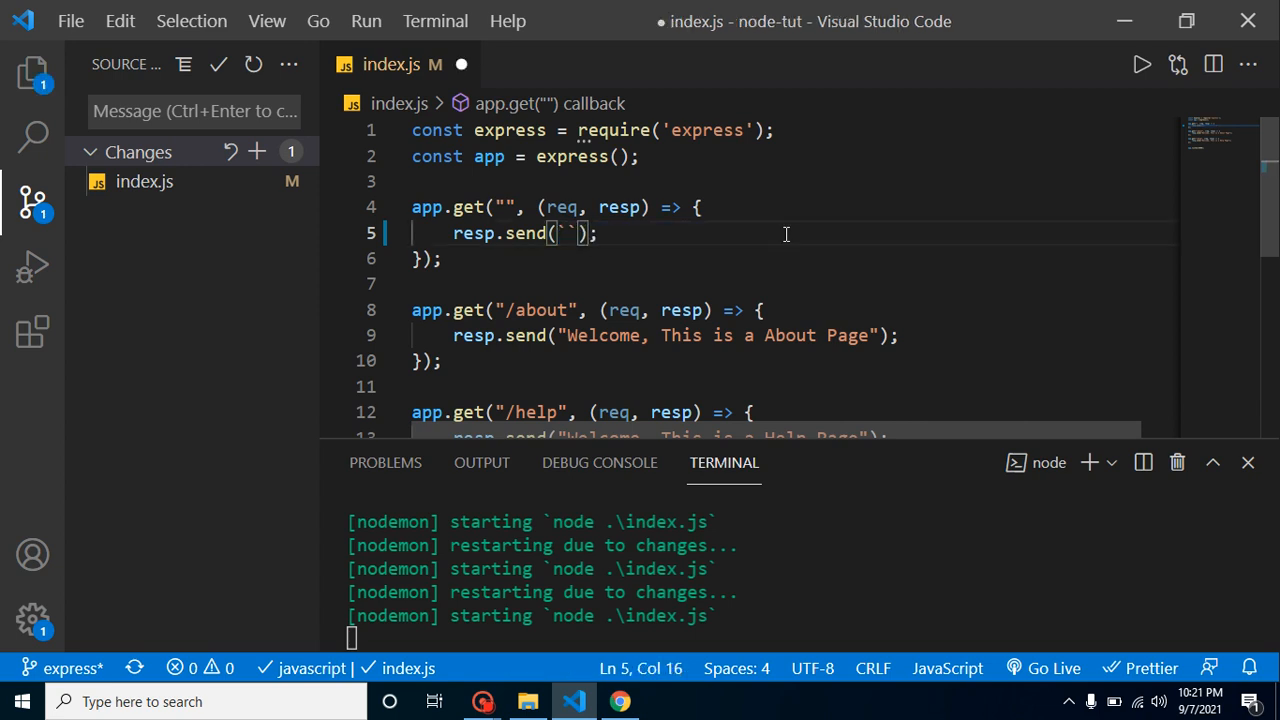
key("Enter")
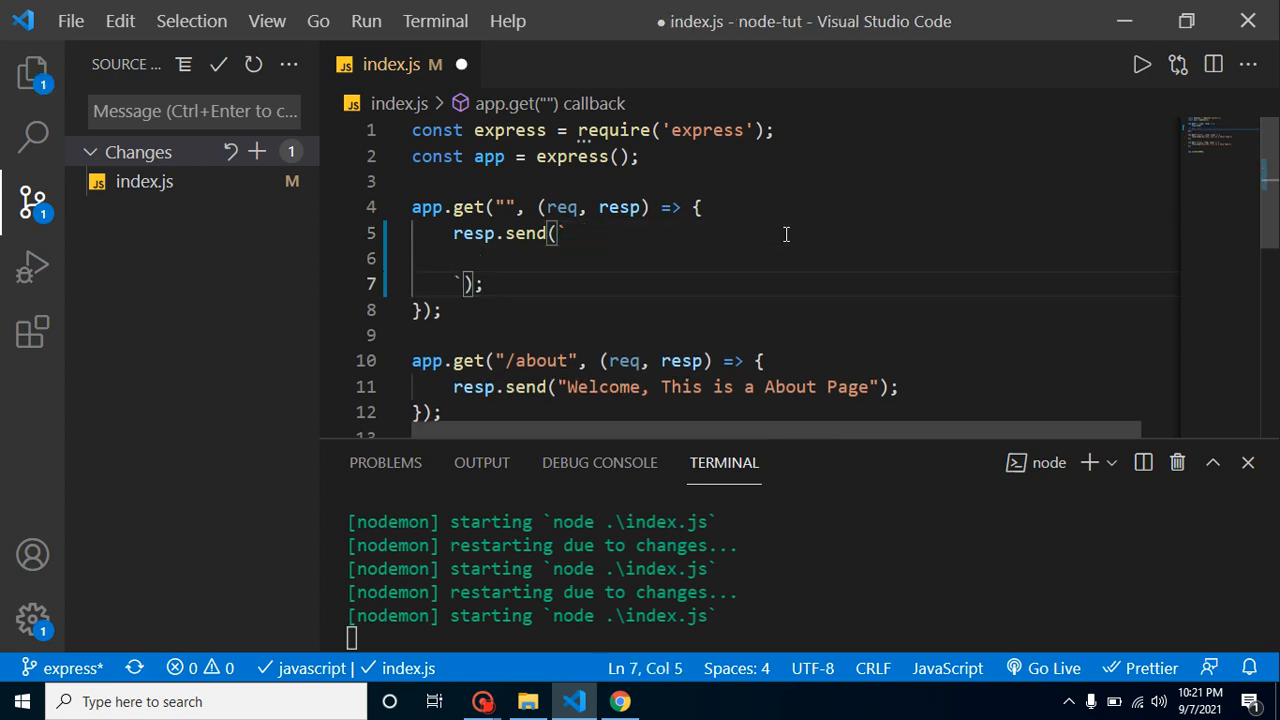
type("<h1")
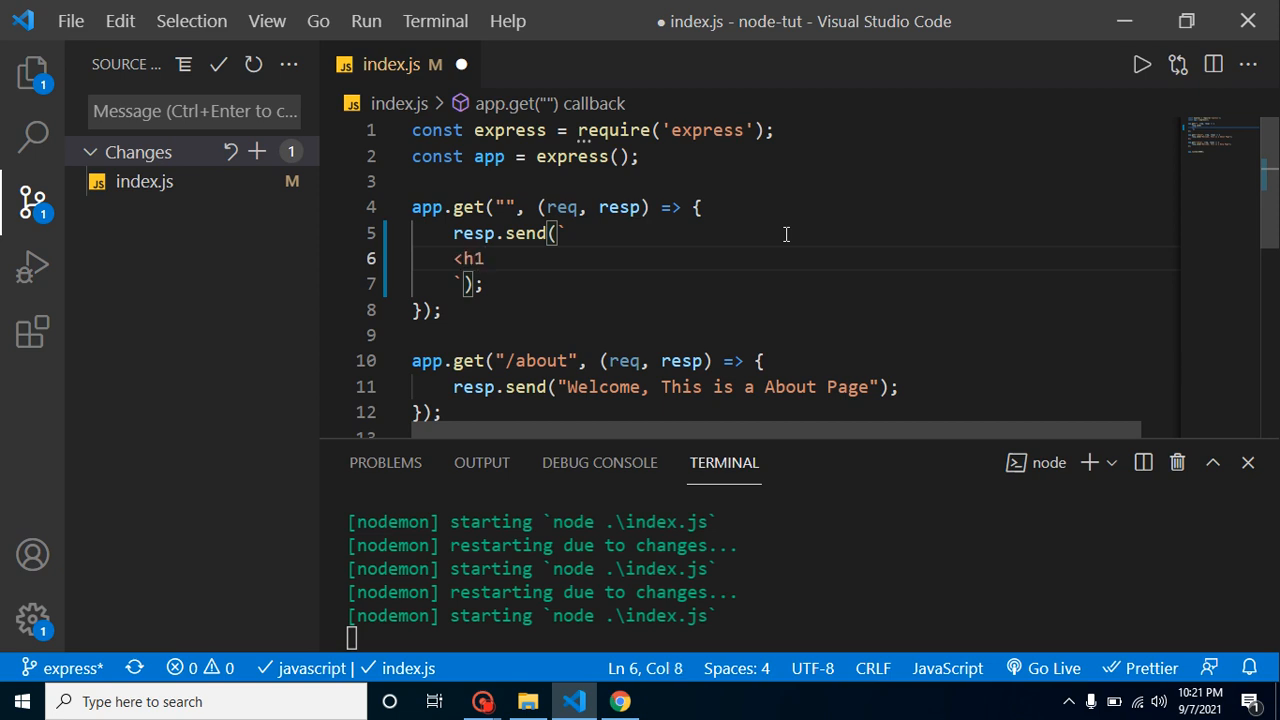
type("></h")
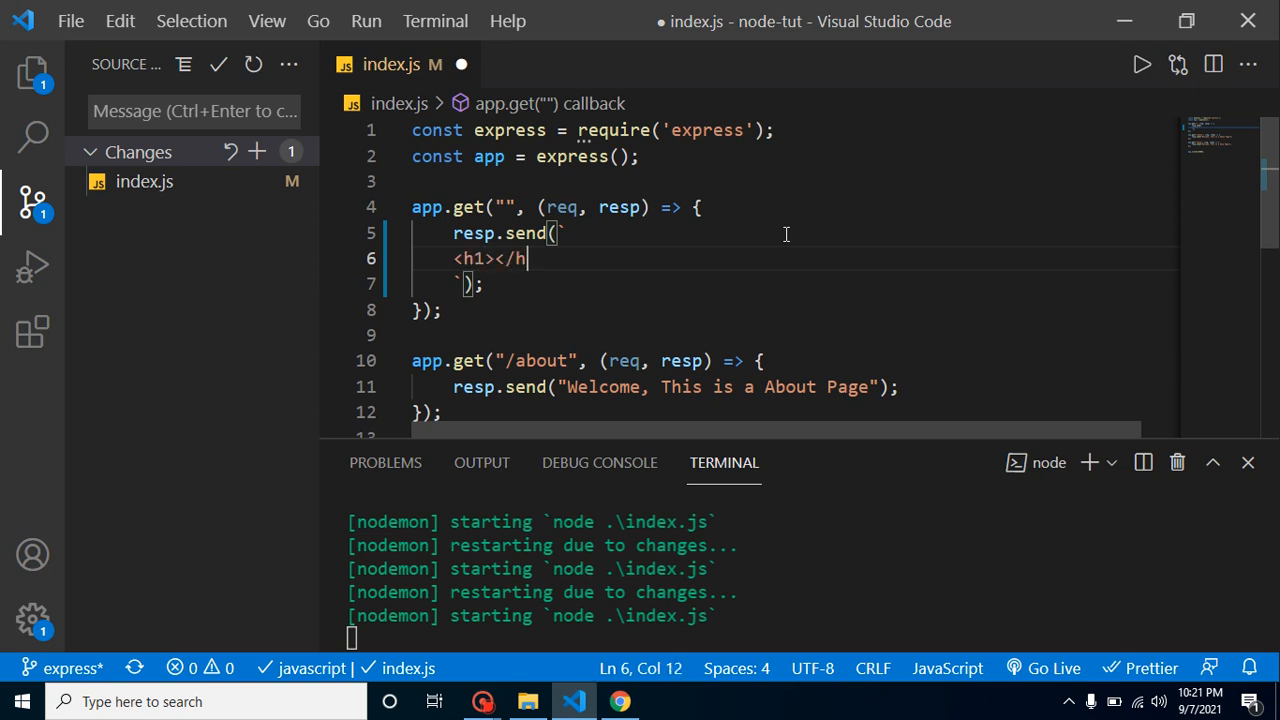
type("1>")
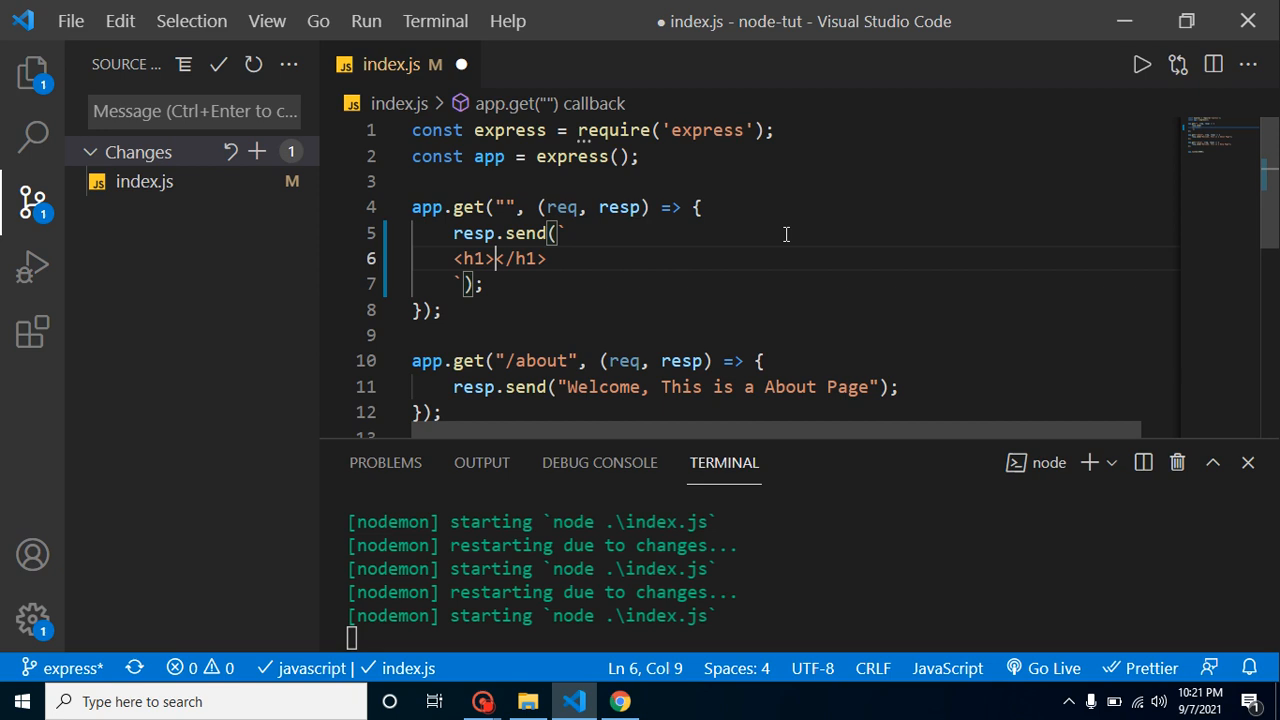
type("Welcome to H")
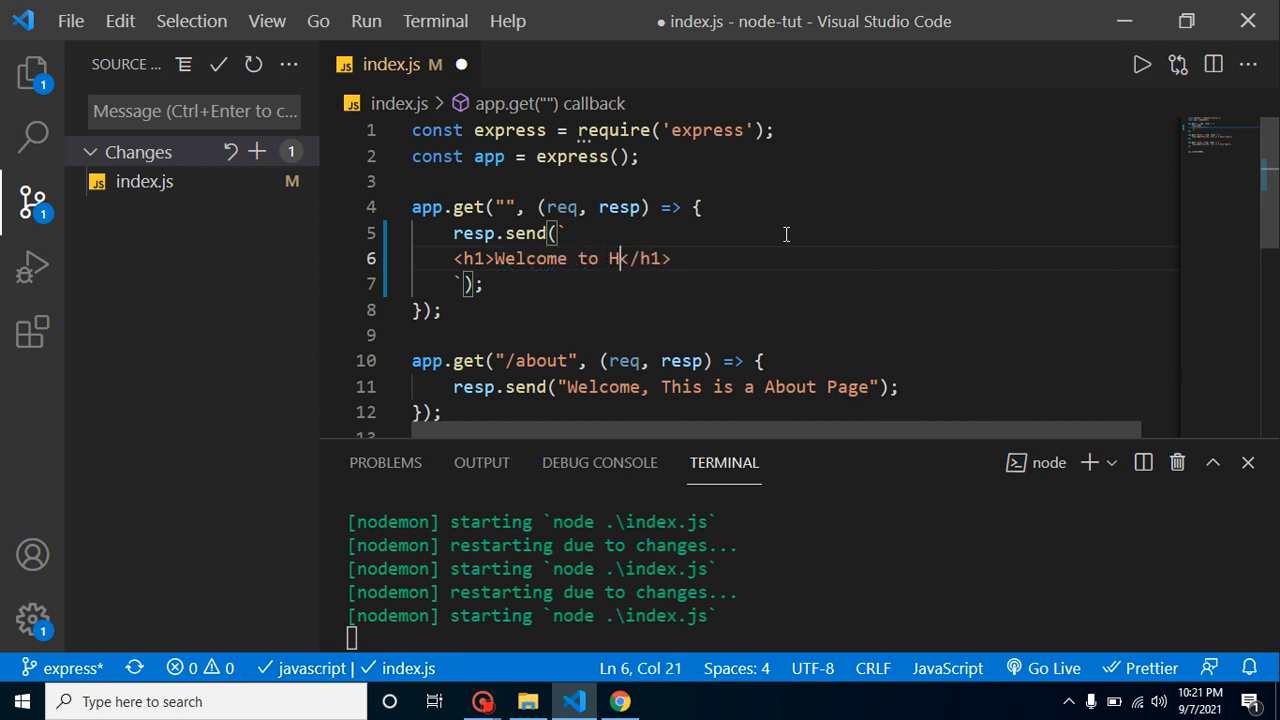
type("ome page")
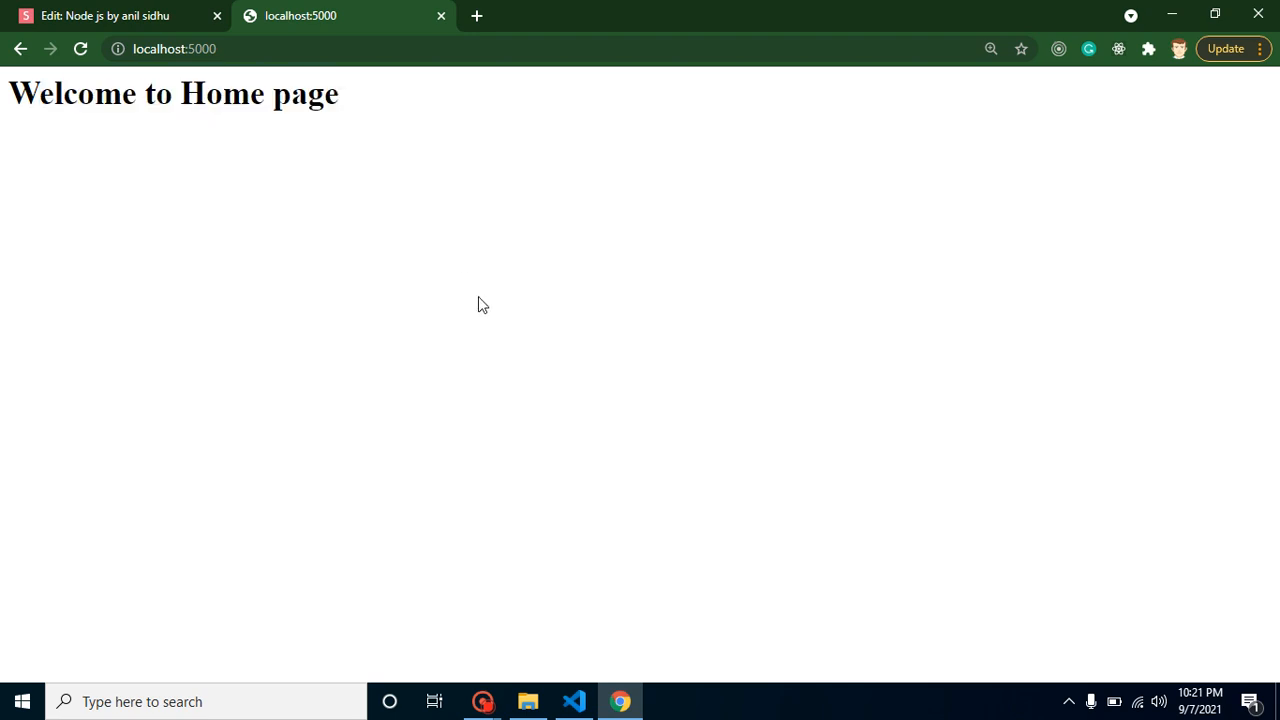
left_click(573, 700)
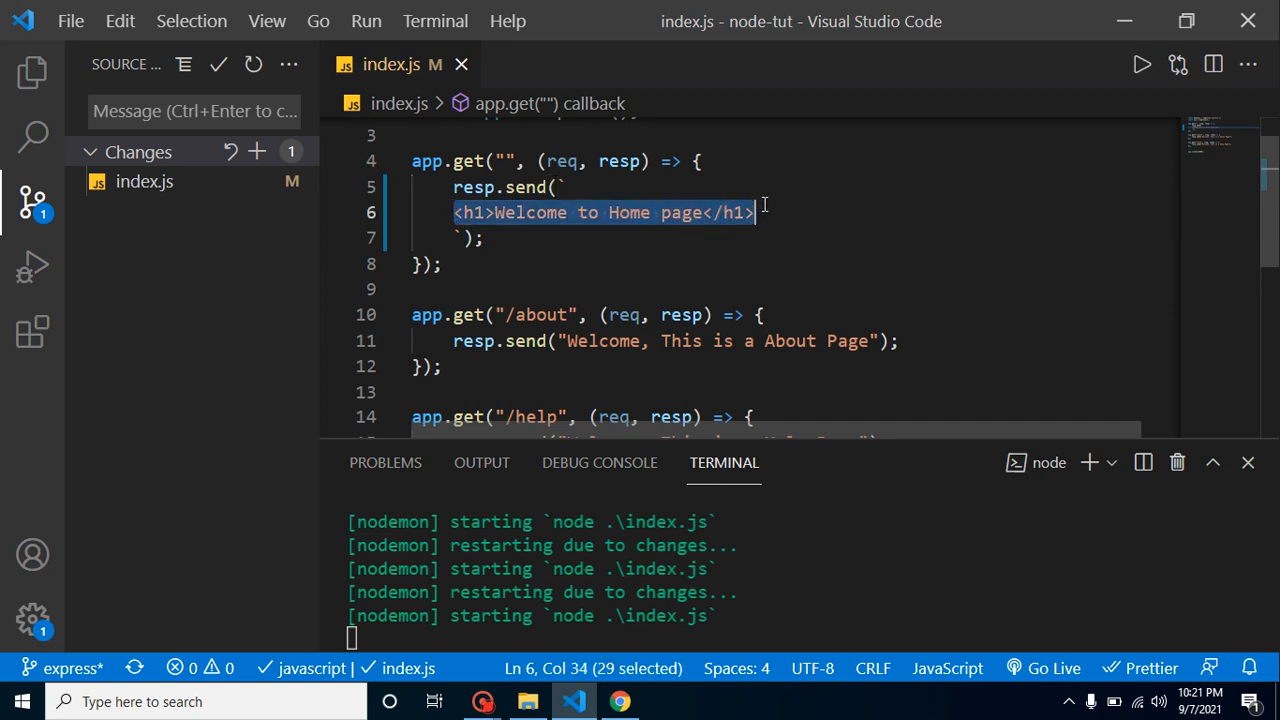
- Replace the /about message with an <input type="text"> using placeholder 'user name'
left_click(539, 314)
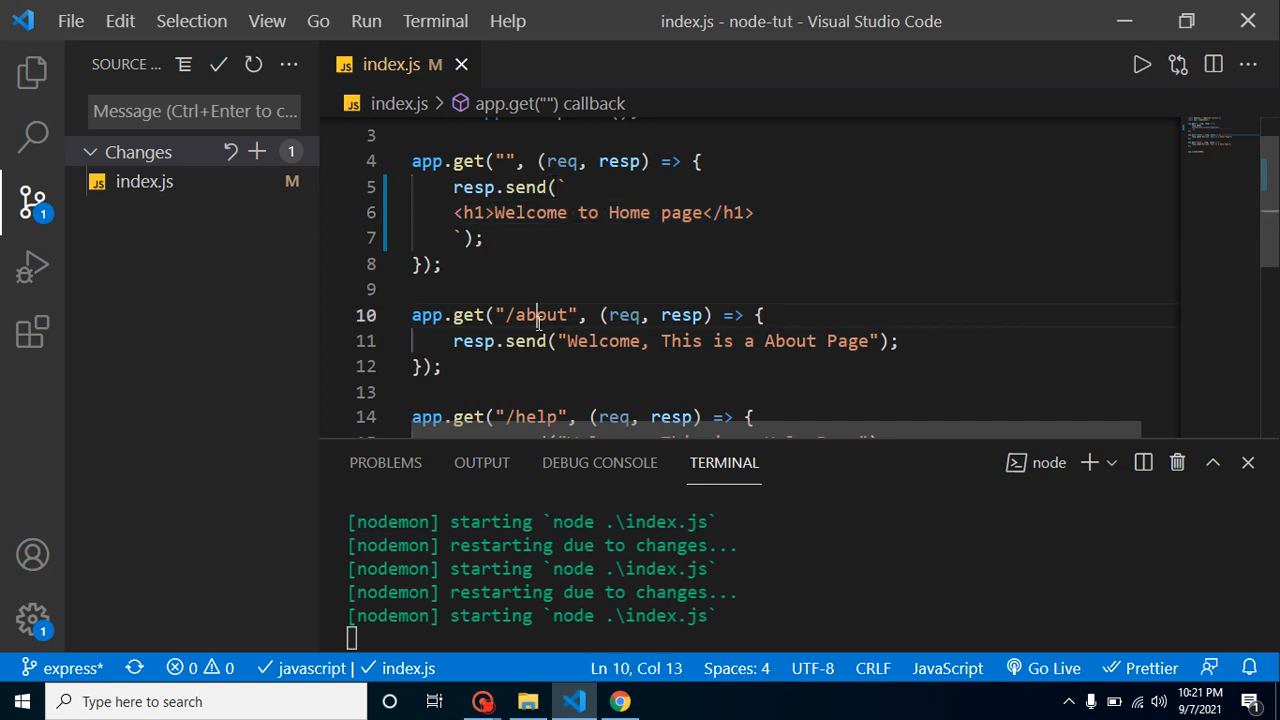
double_click(538, 315)
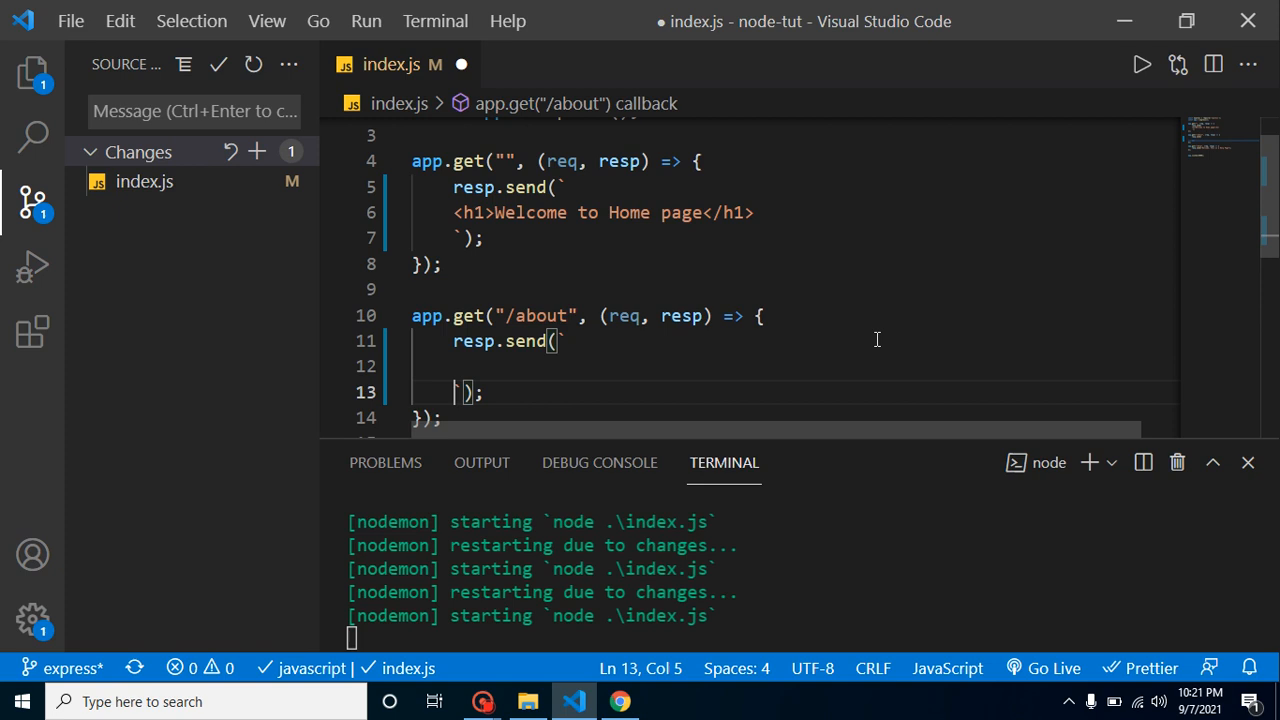
type("<h")
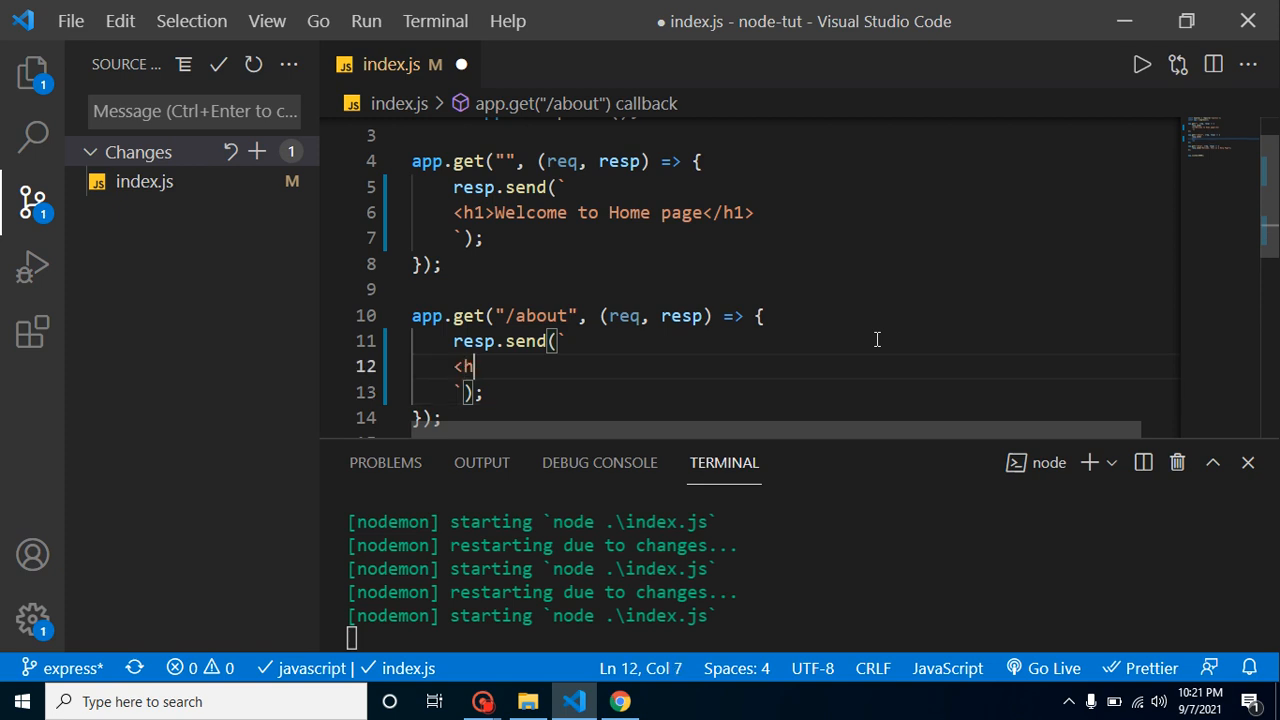
type("input")
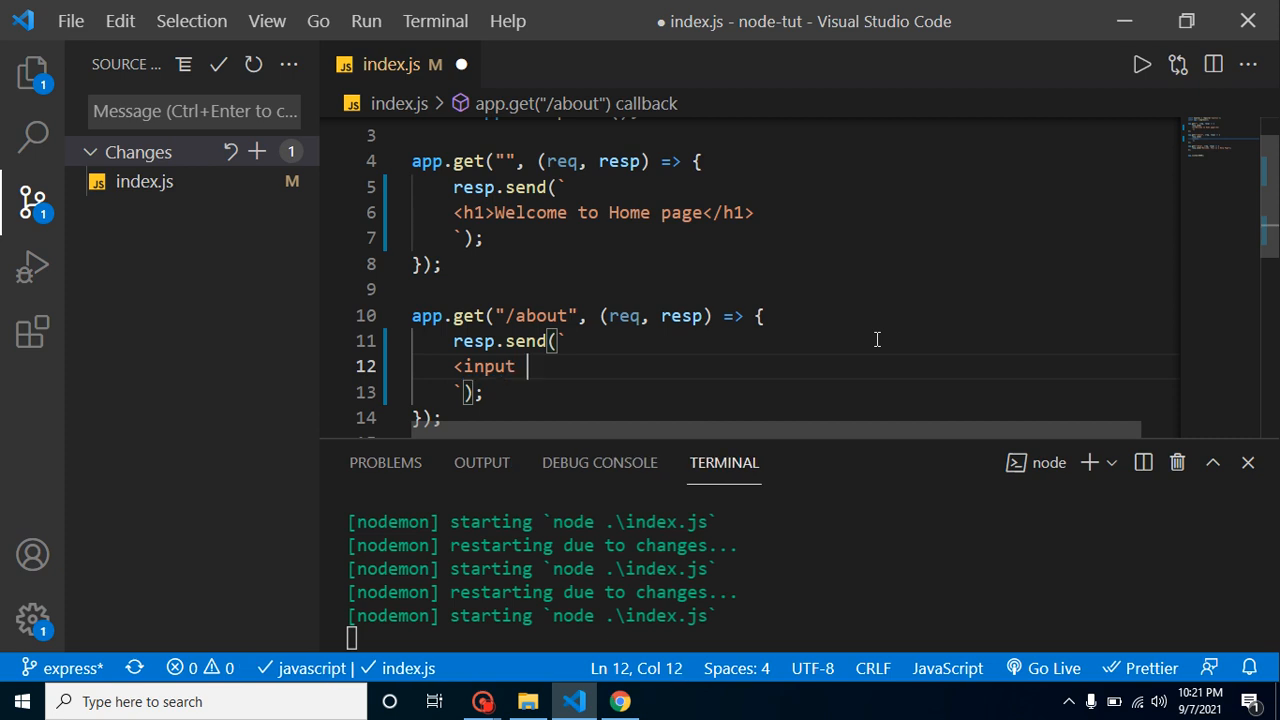
type("type=\"")
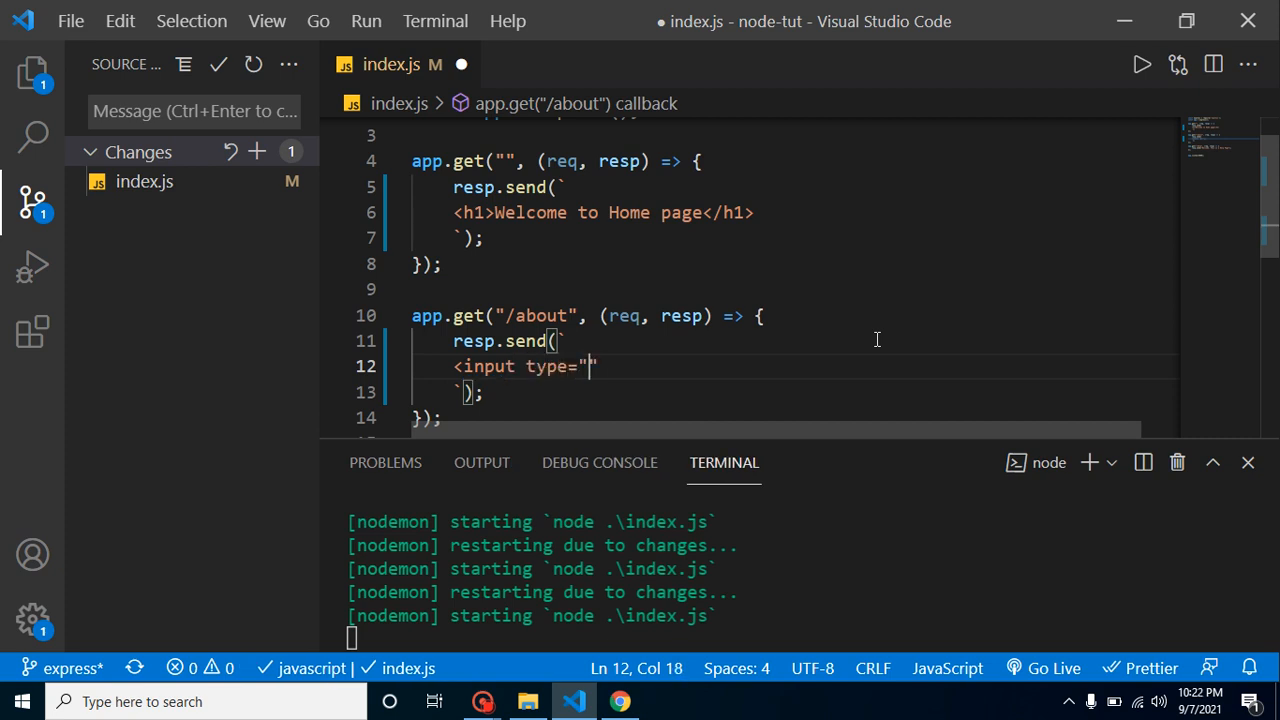
type("text pla")
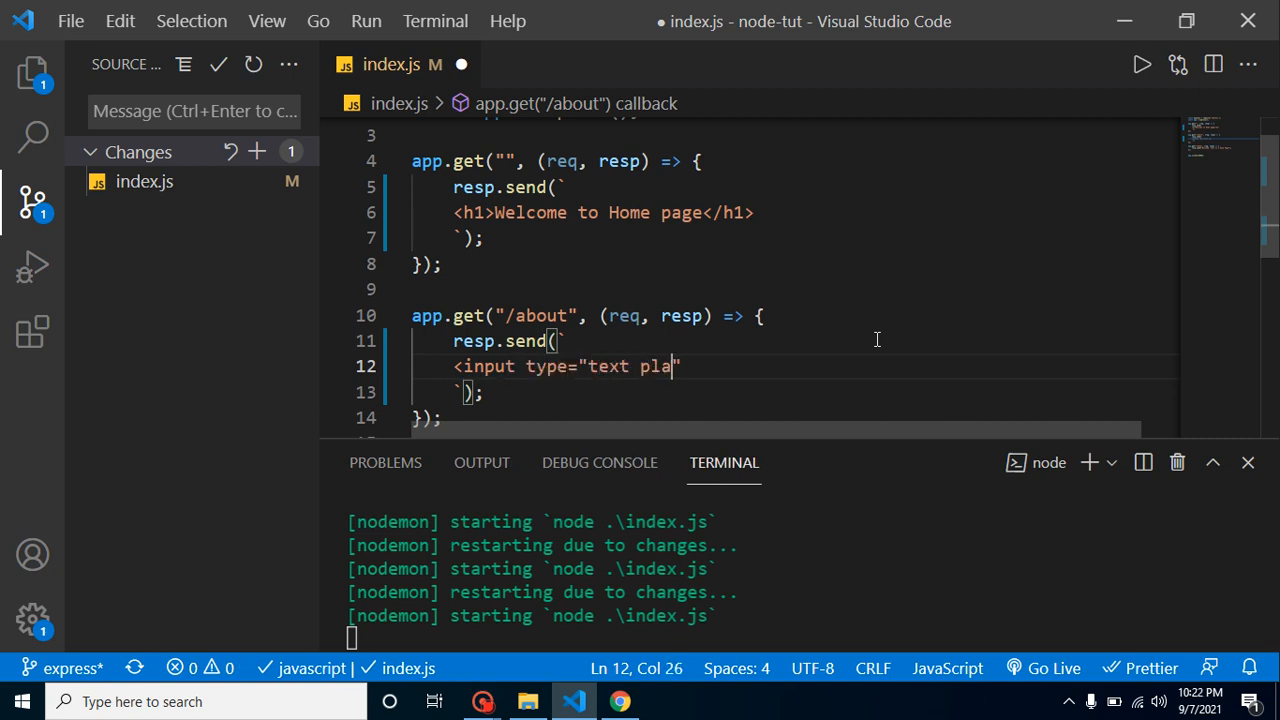
type("ceholder=")
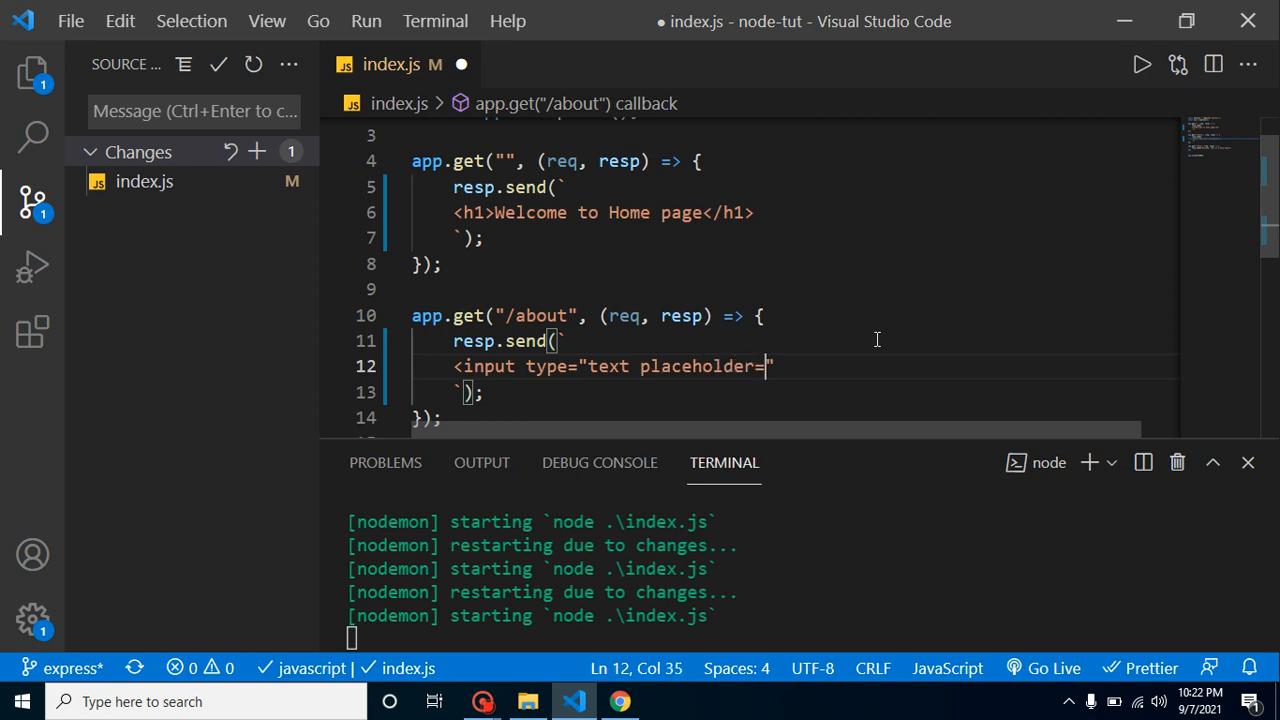
type("\"")
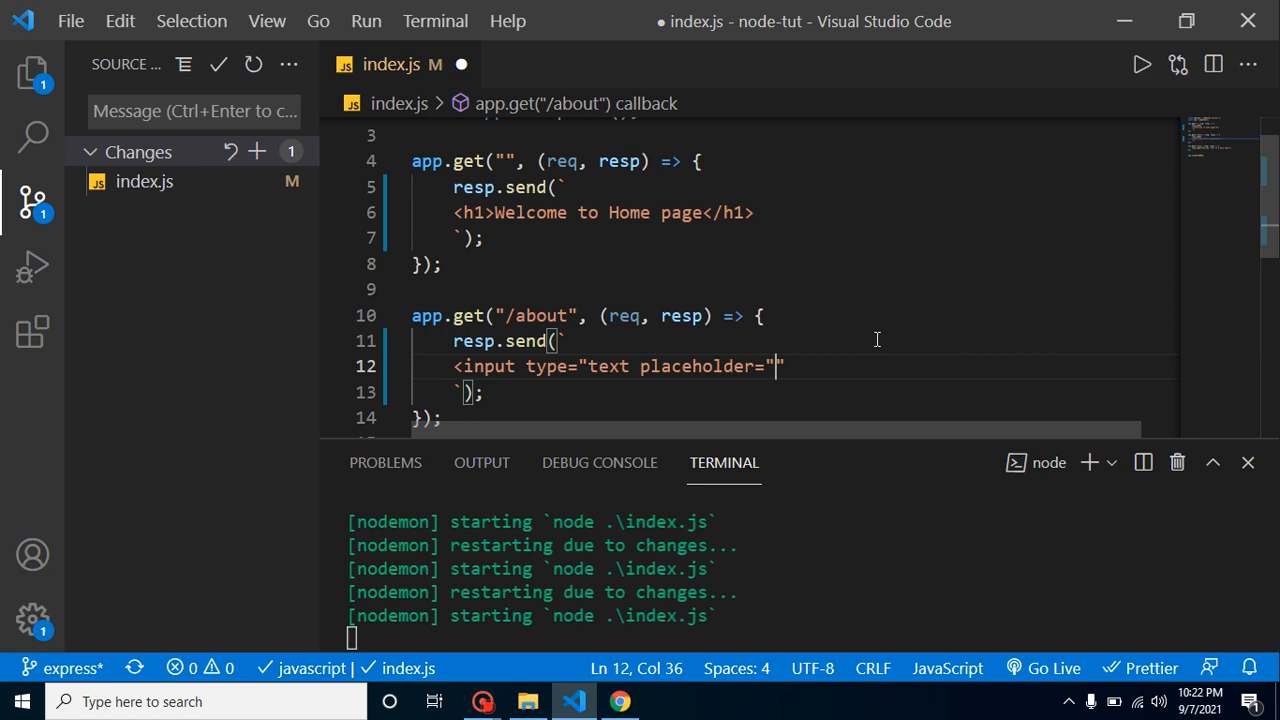
type("user name")
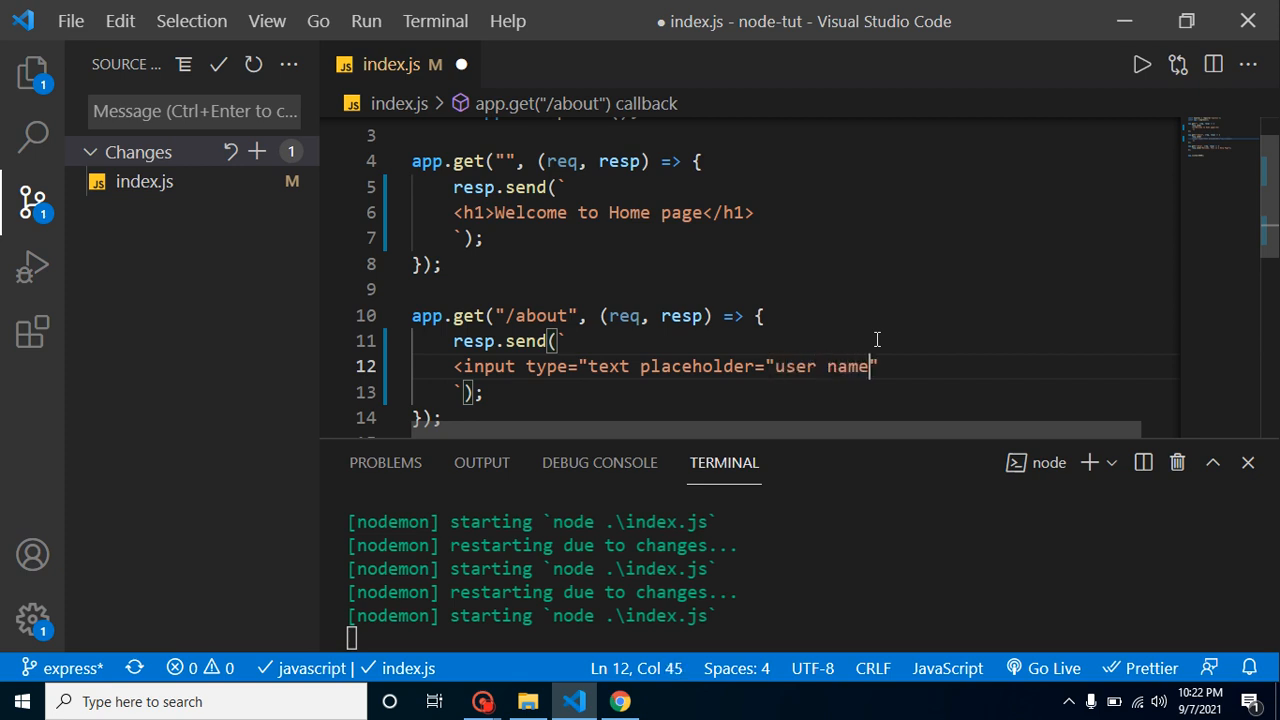
type("/>")
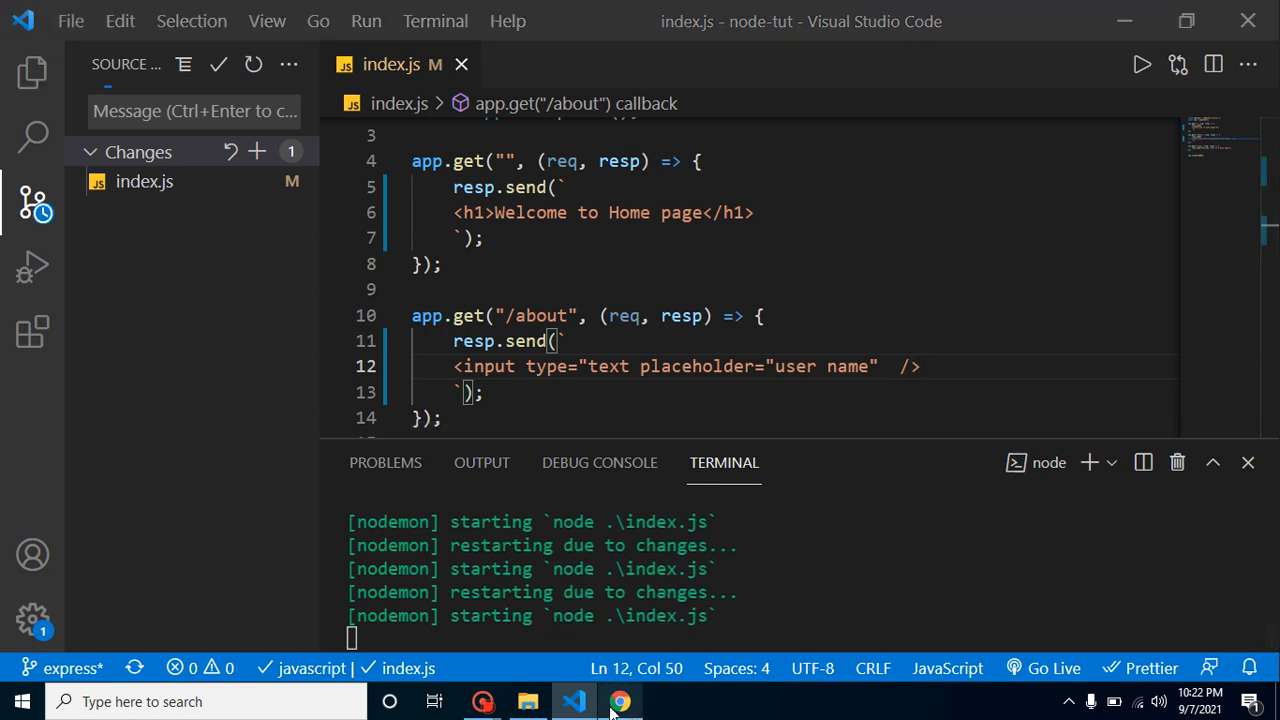
left_click(617, 699)
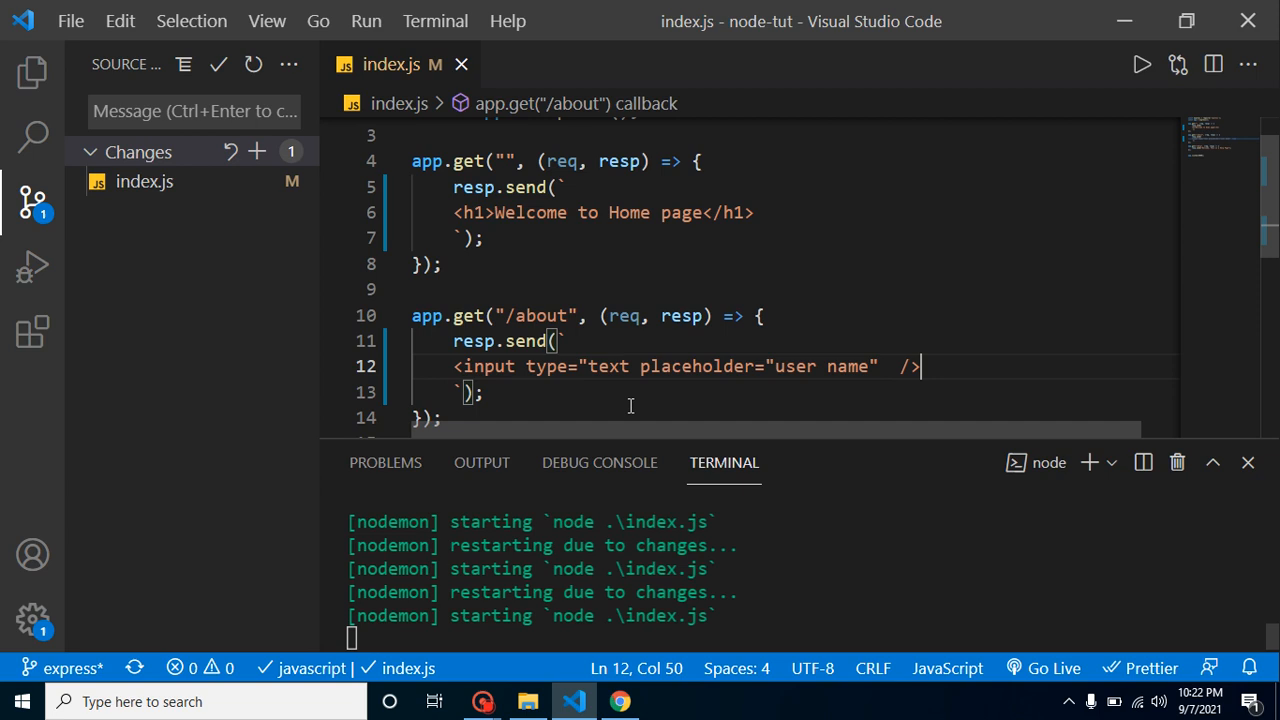
- Close the input's type attribute and add a <button>Click</button> below it
double_click(697, 366)
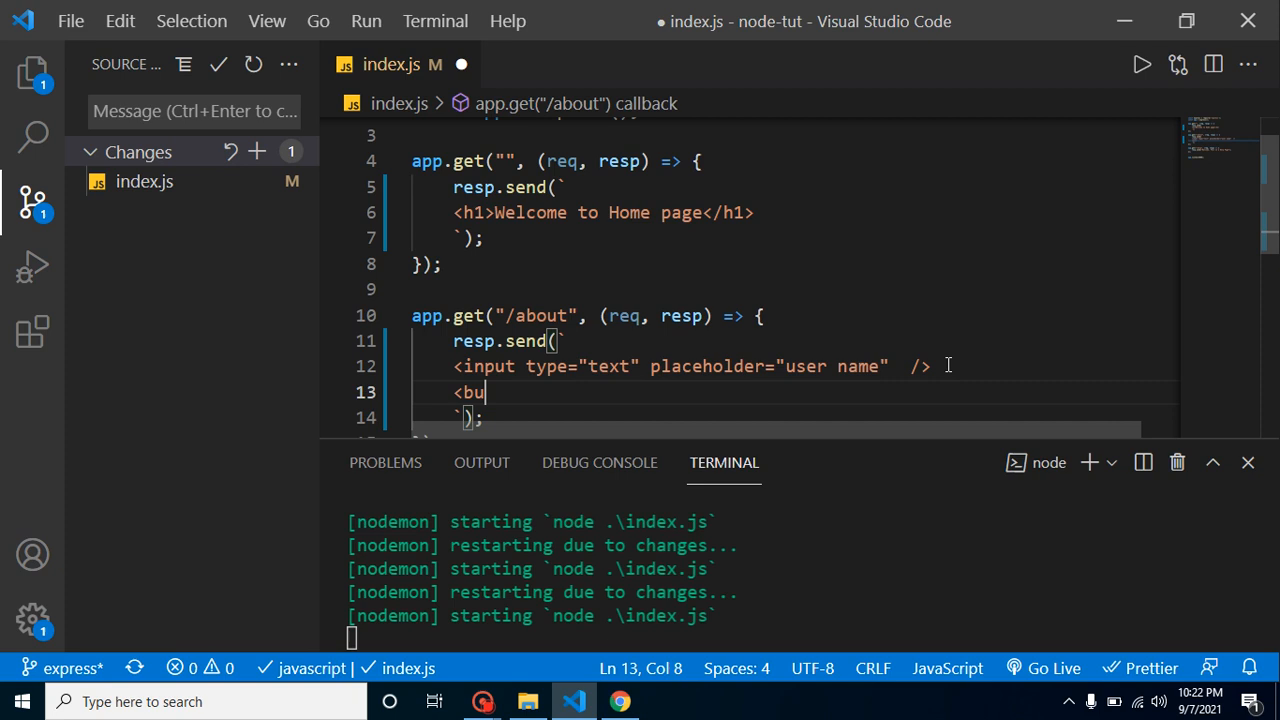
type("tton")
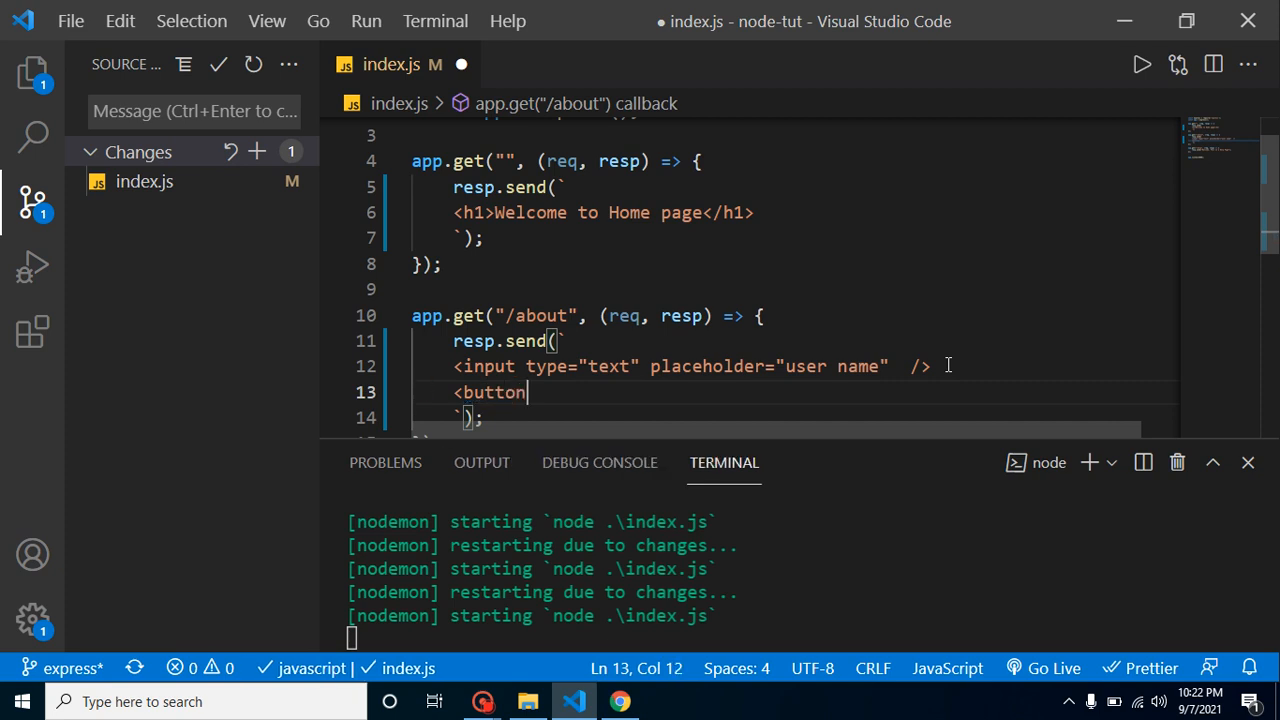
type("></")
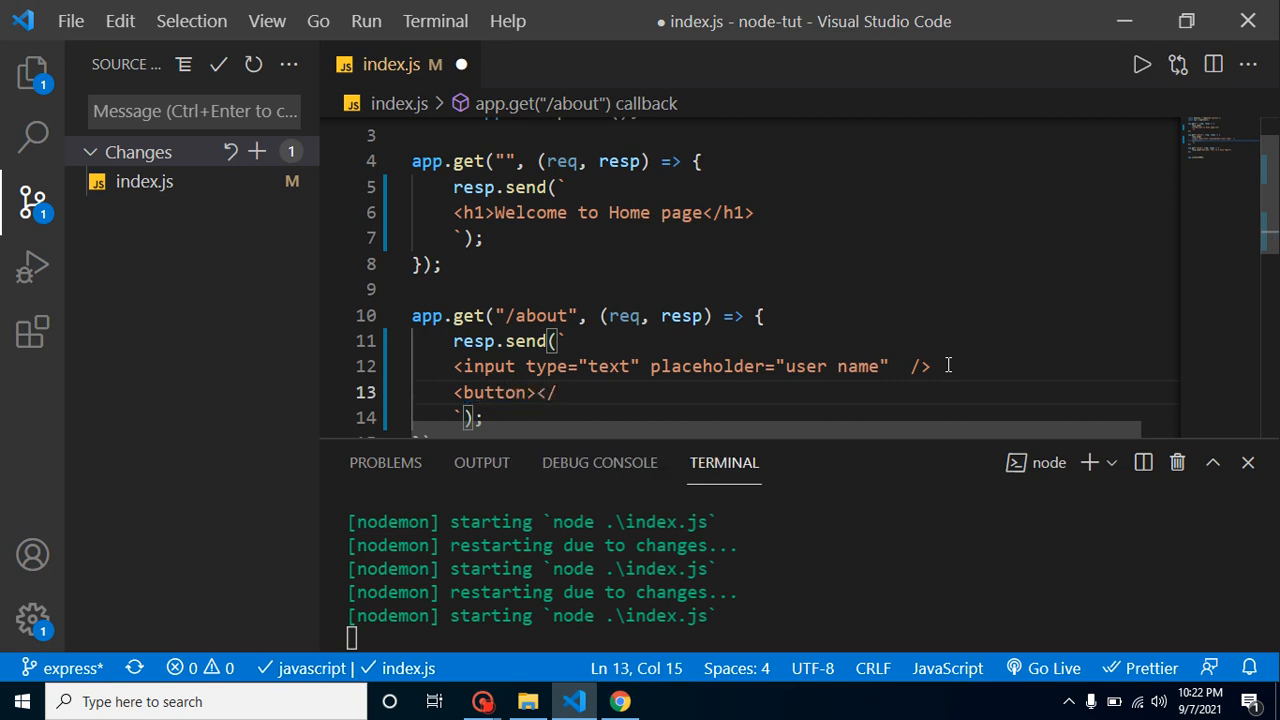
type("button>")
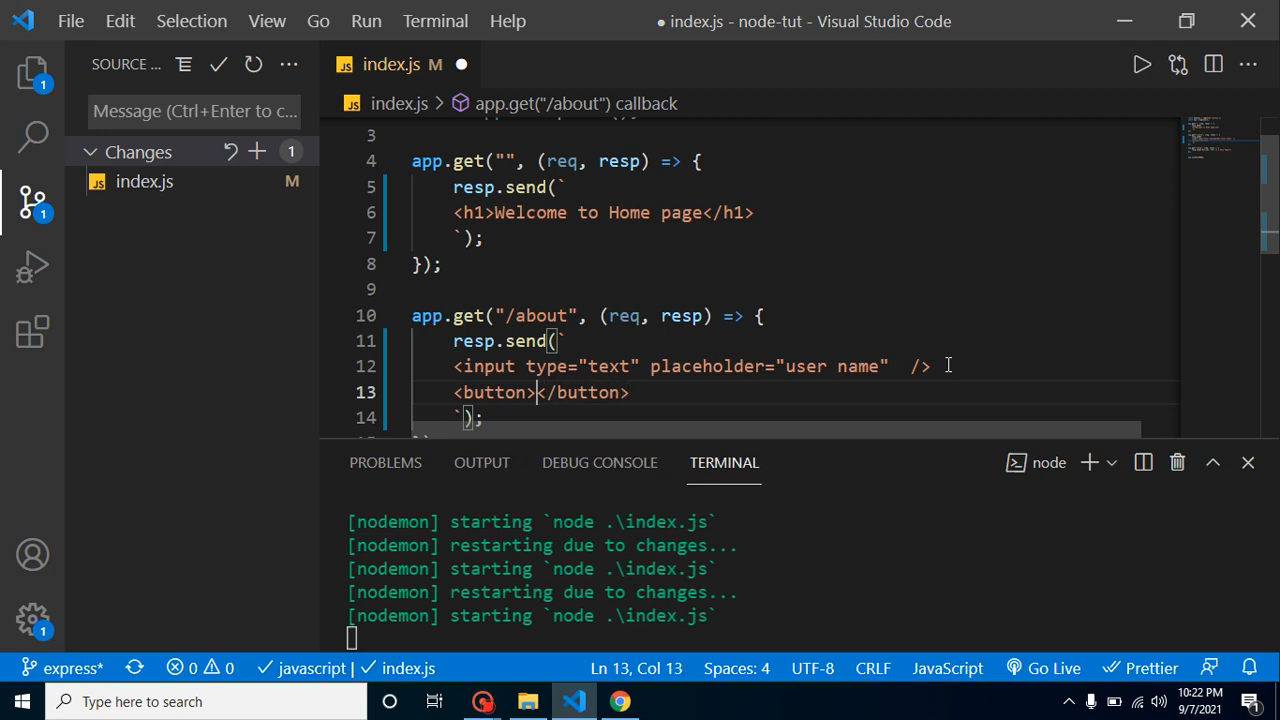
type("Click")
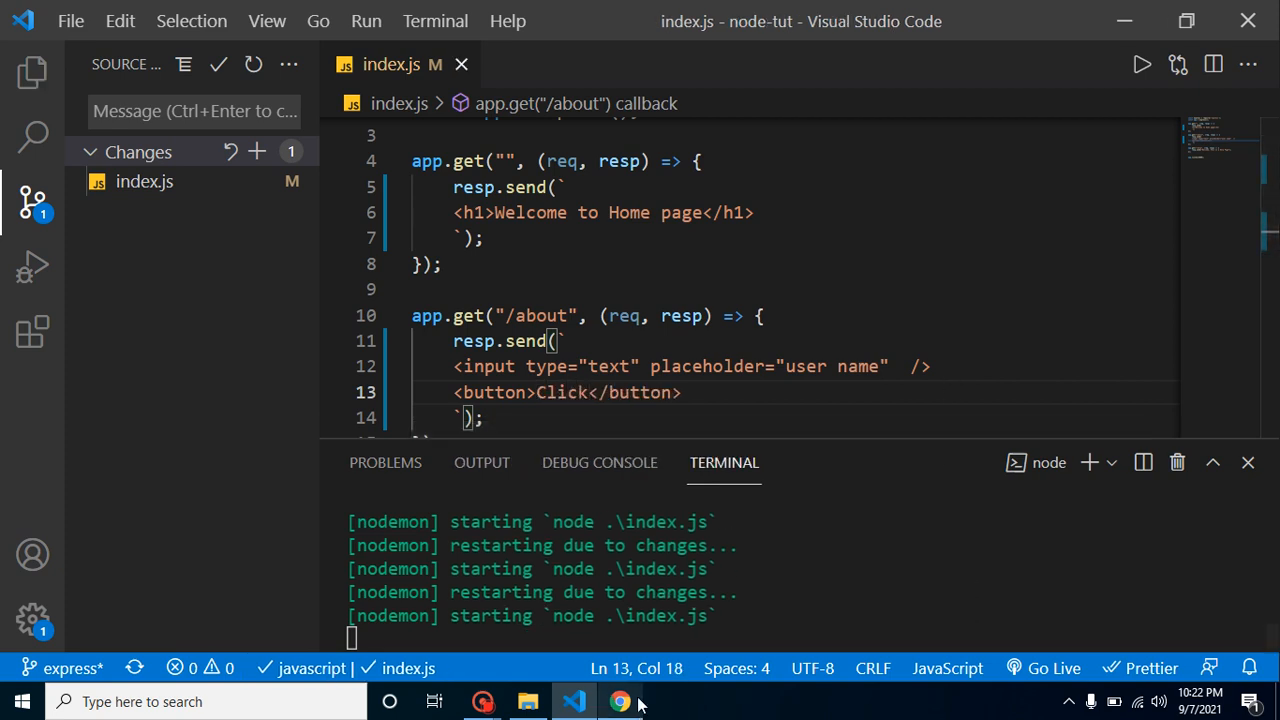
- Check the about page in Chrome, glance at the lesson slide, and return to the editor
left_click(619, 701)
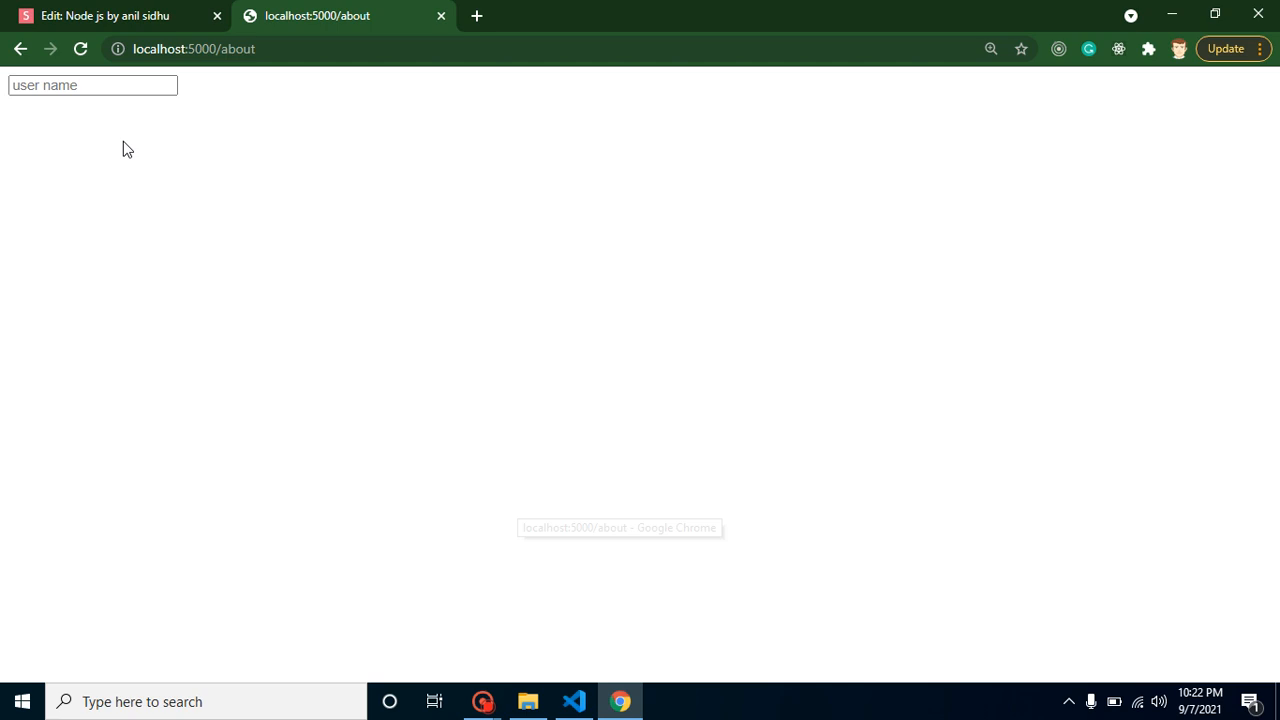
left_click(120, 16)
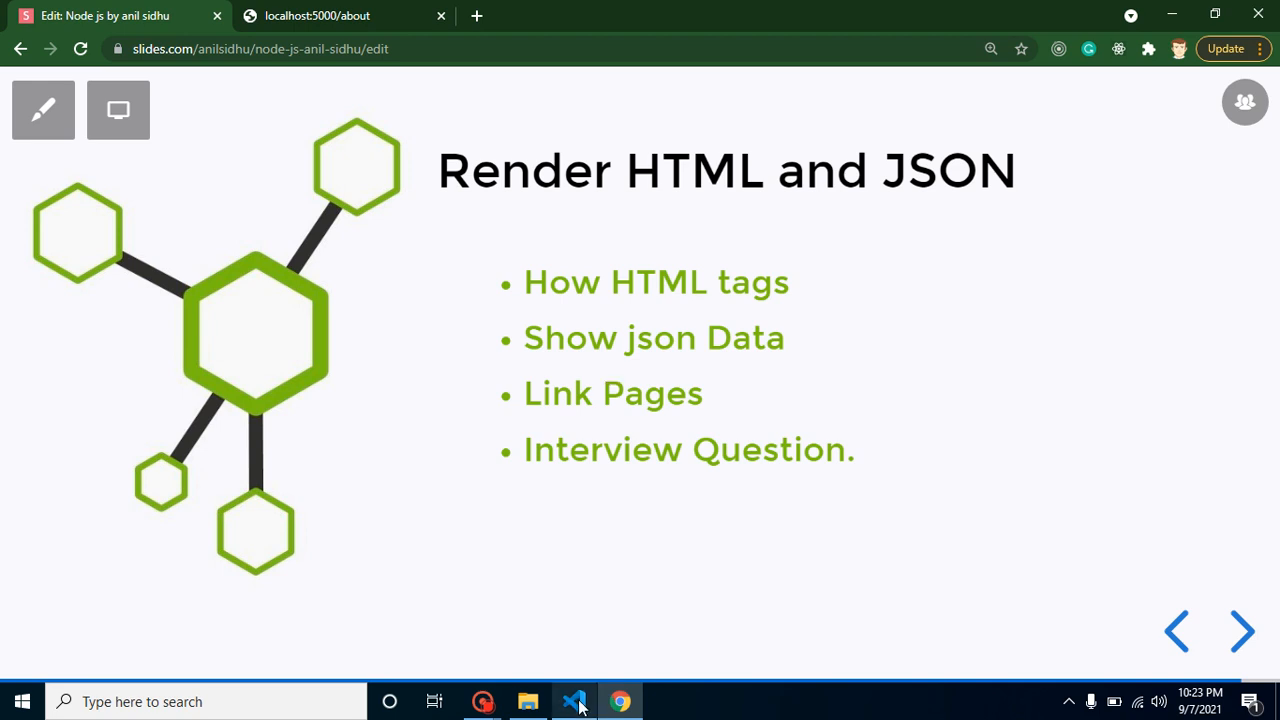
left_click(573, 701)
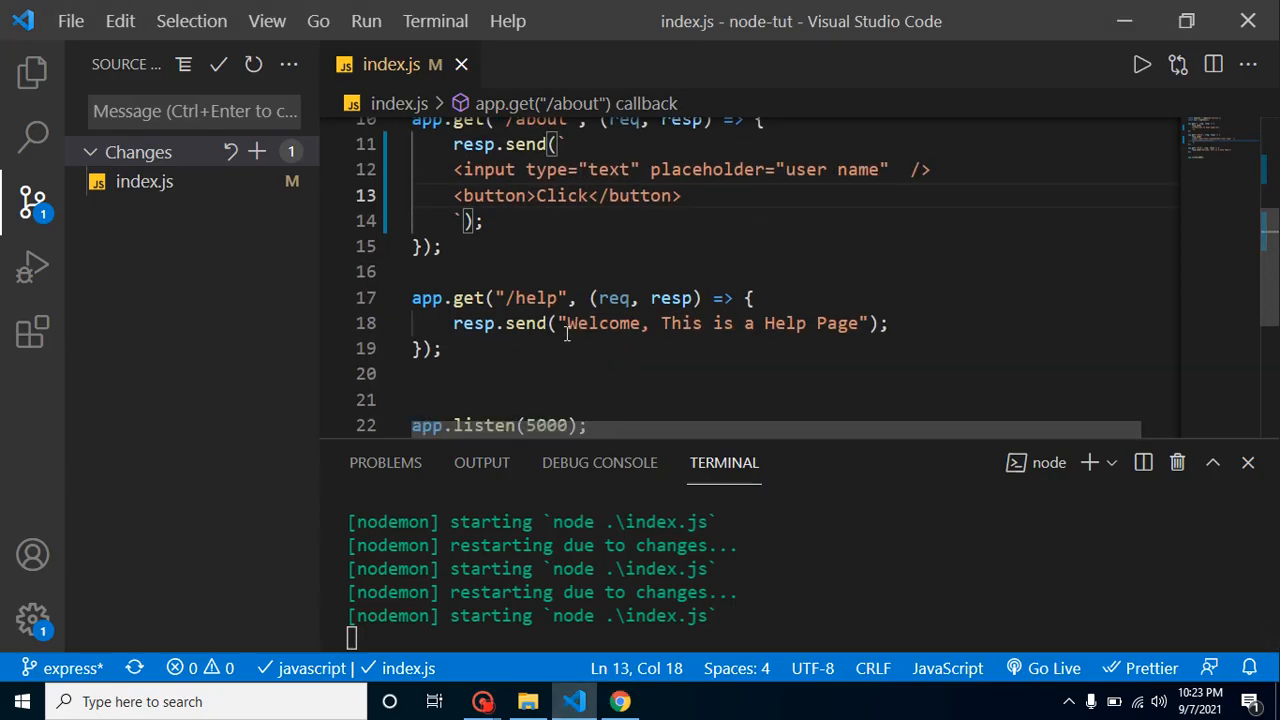
left_click_drag(568, 323, 858, 323)
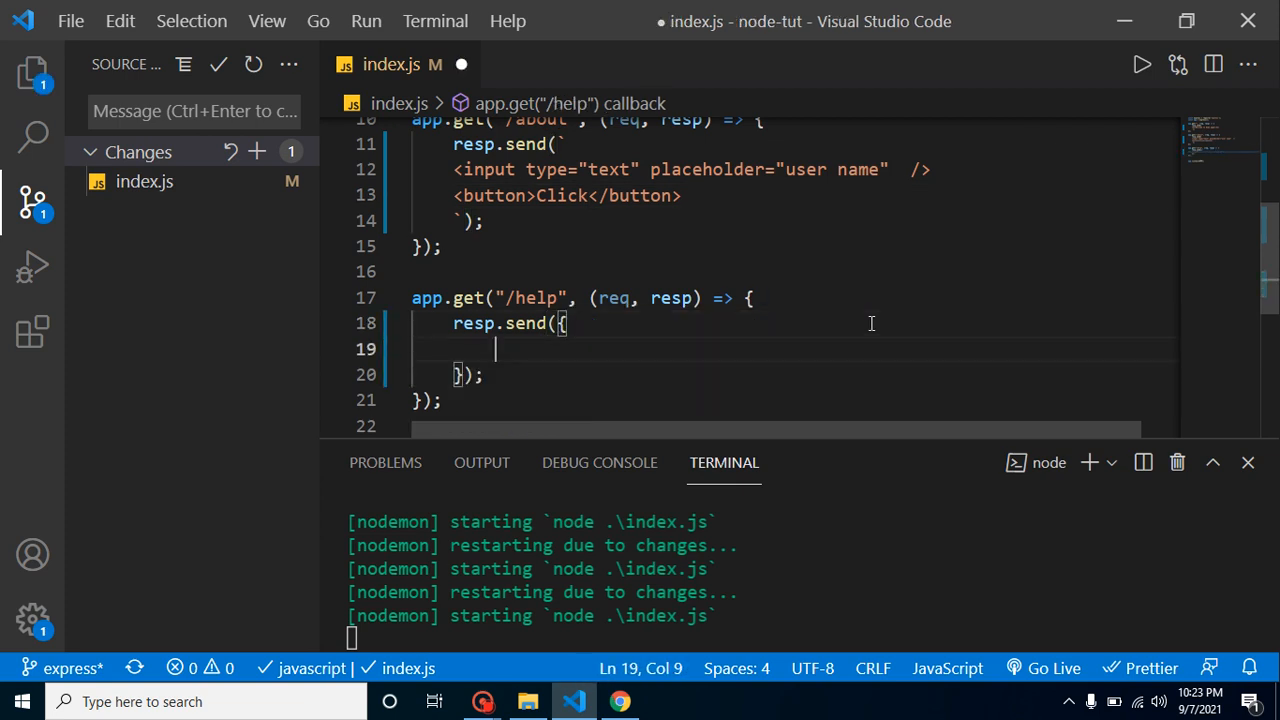
type("name:''")
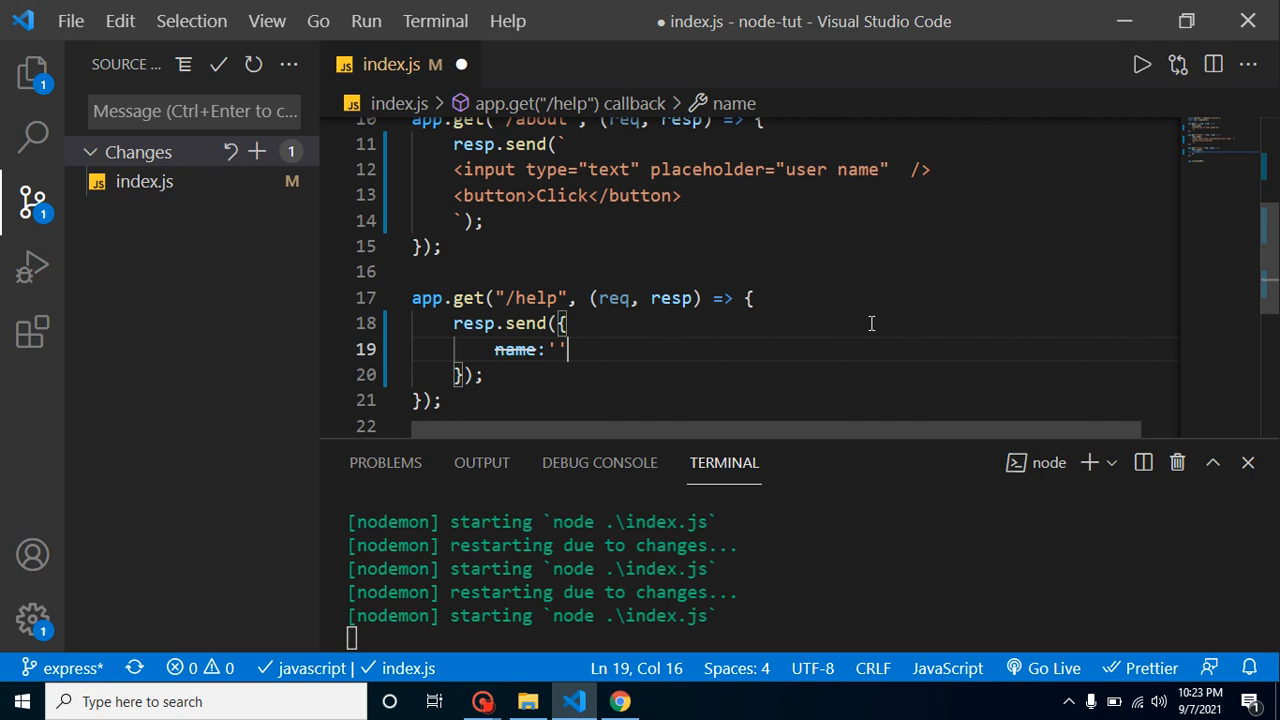
type("Pet")
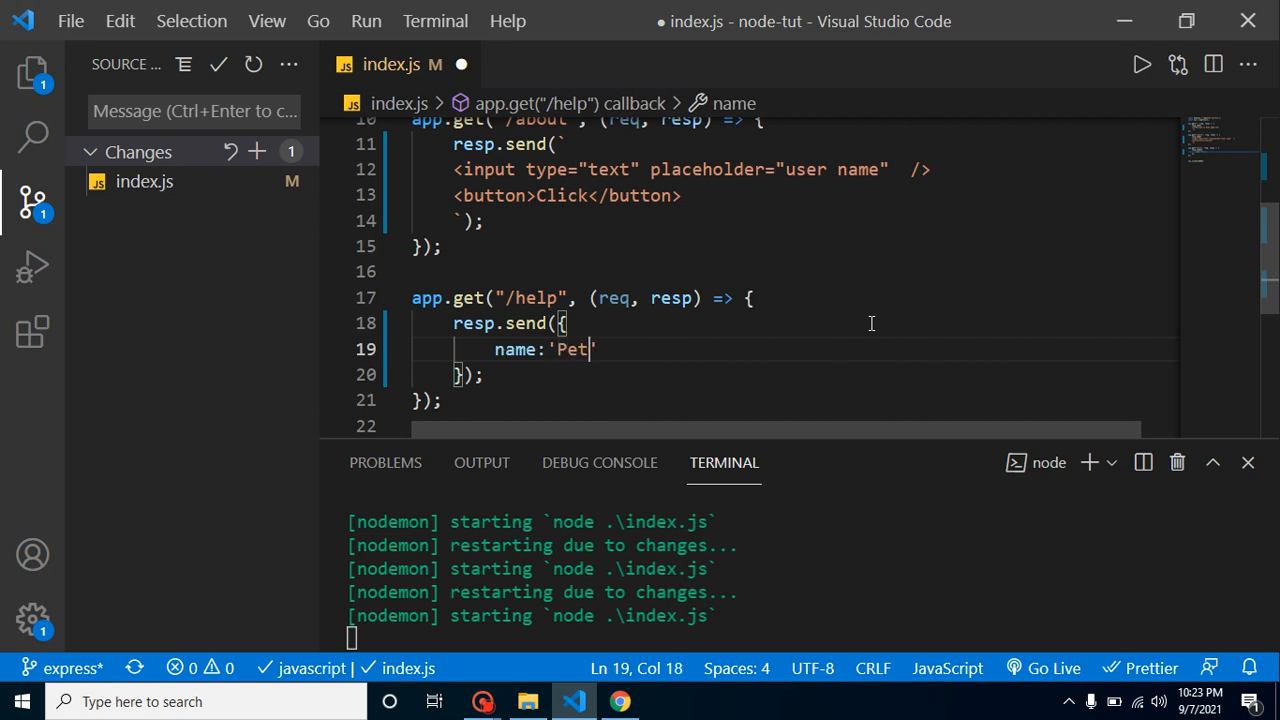
type(",")
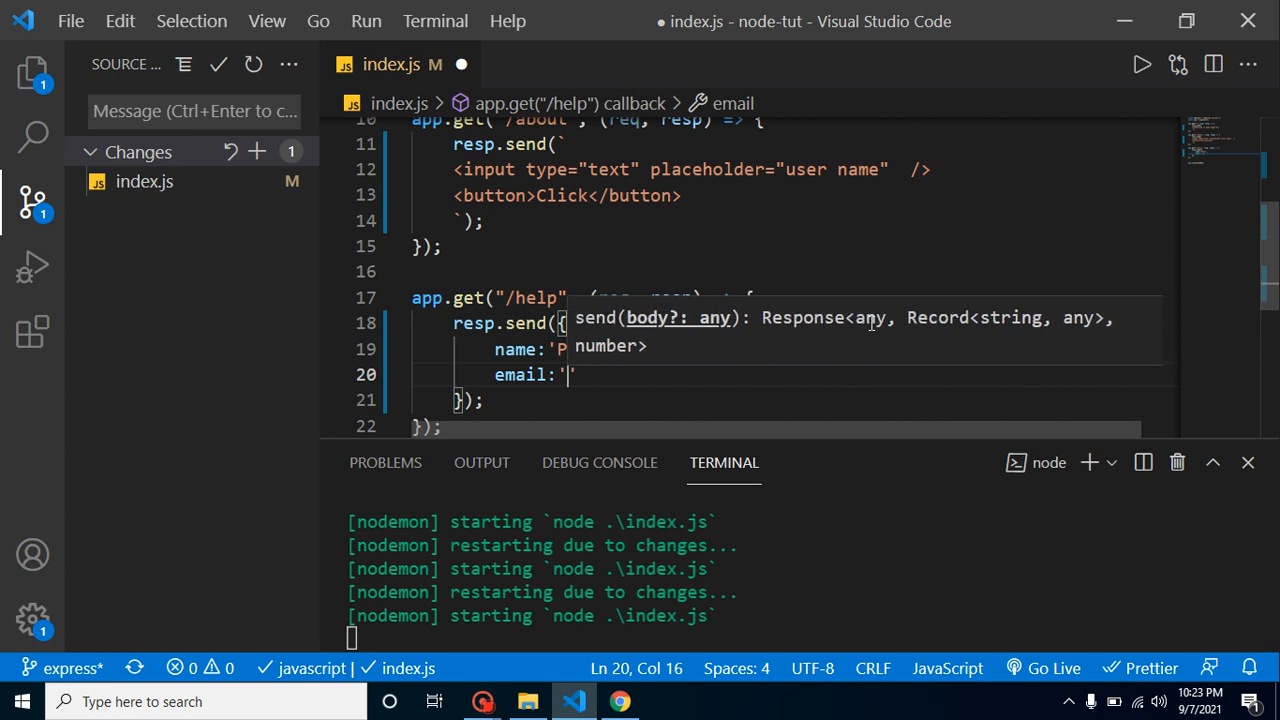
type("peter@test")
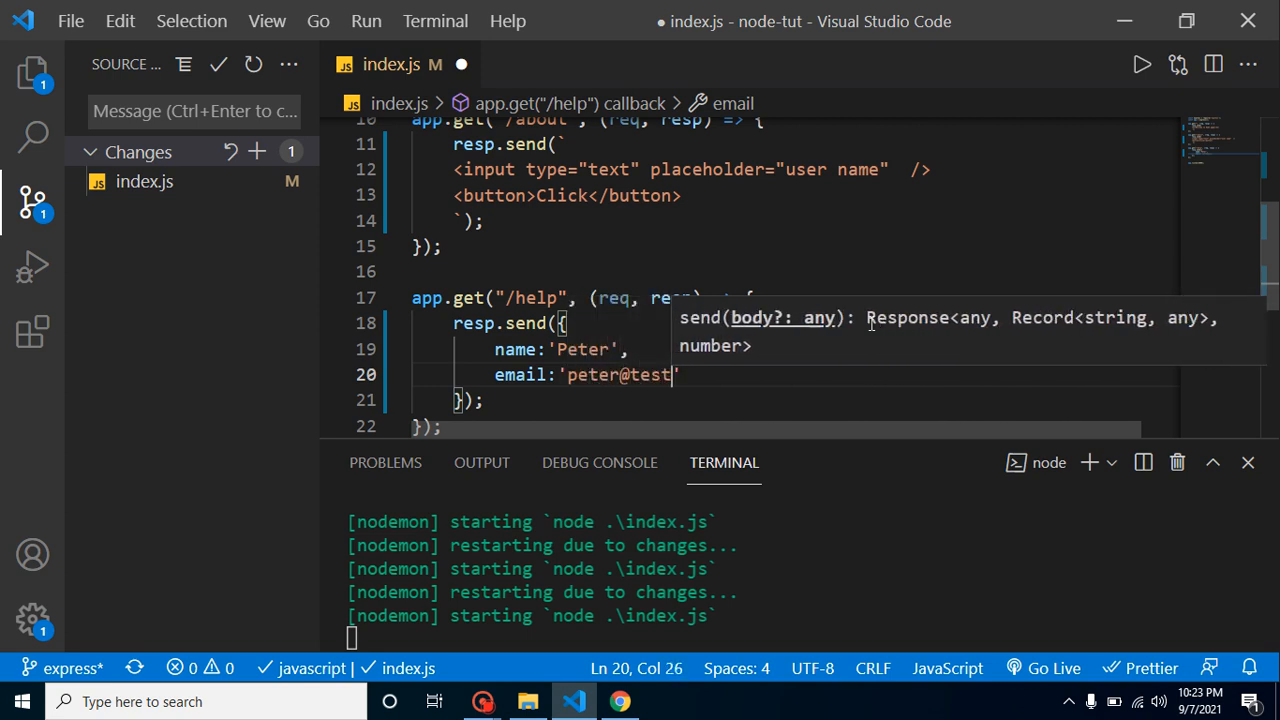
type(".com")
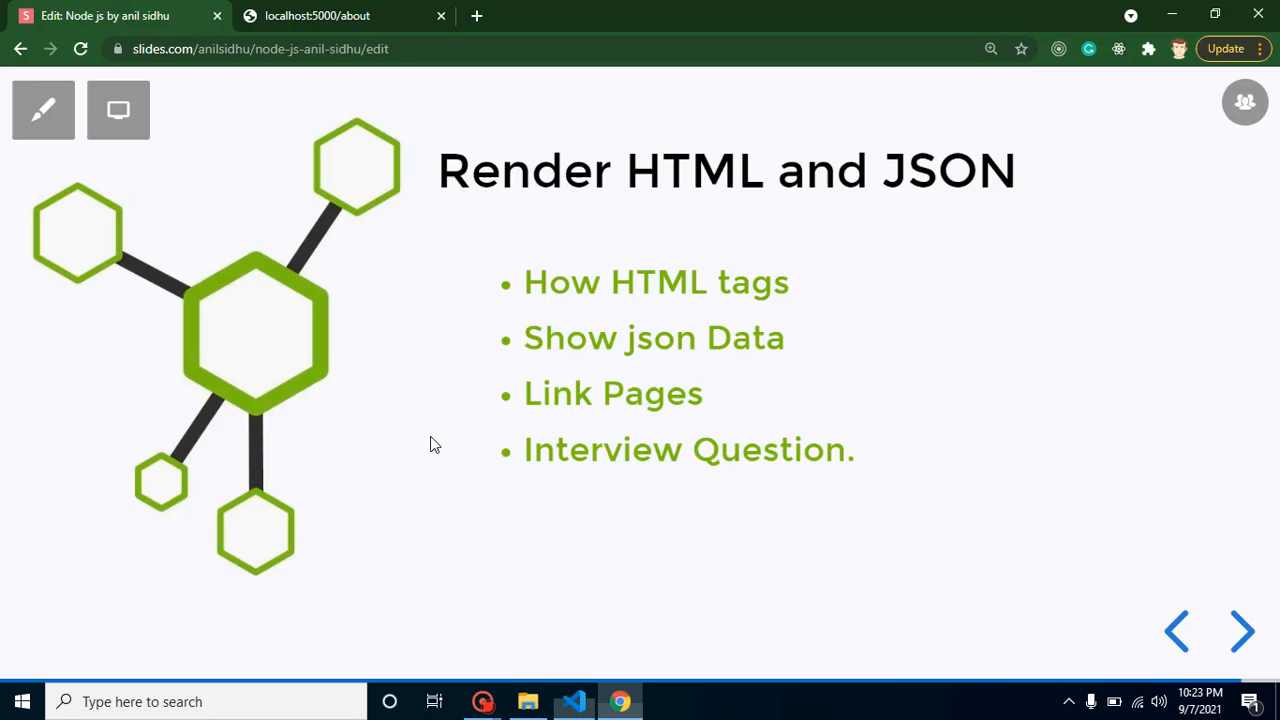
left_click(574, 701)
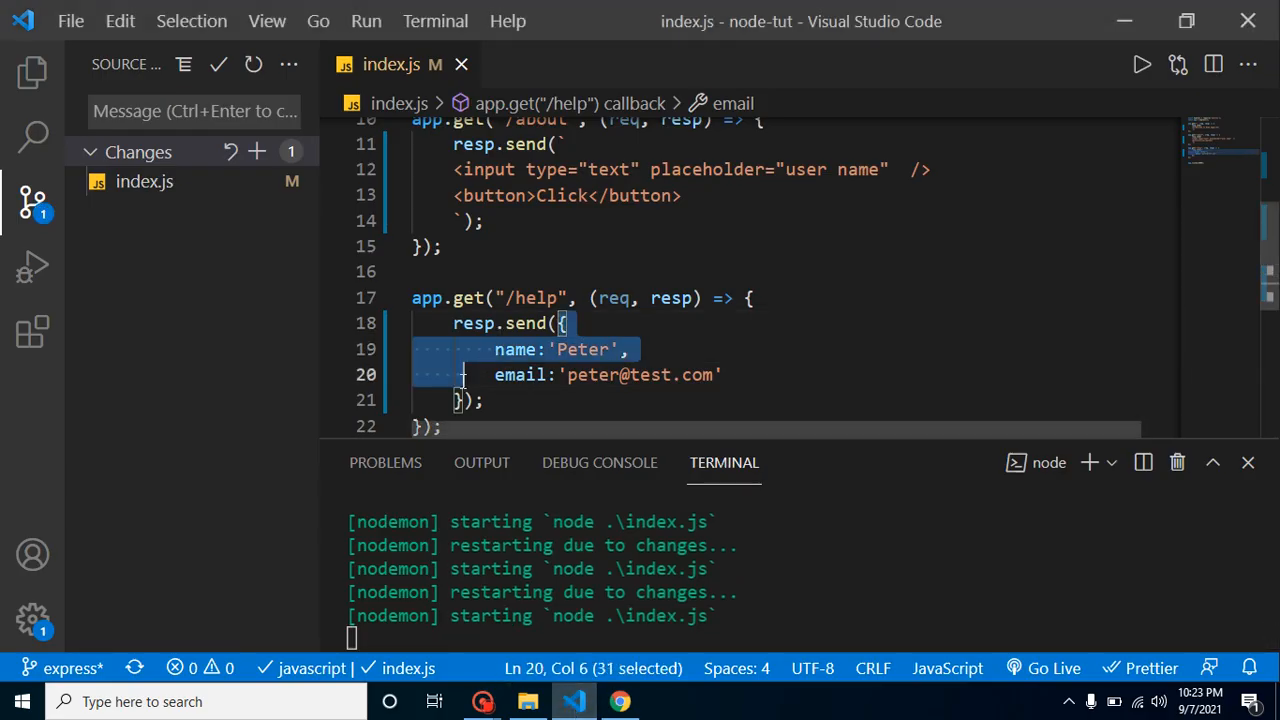
- Wrap the user object in an array and add a second user named Bruce with a bruce email
key("Delete")
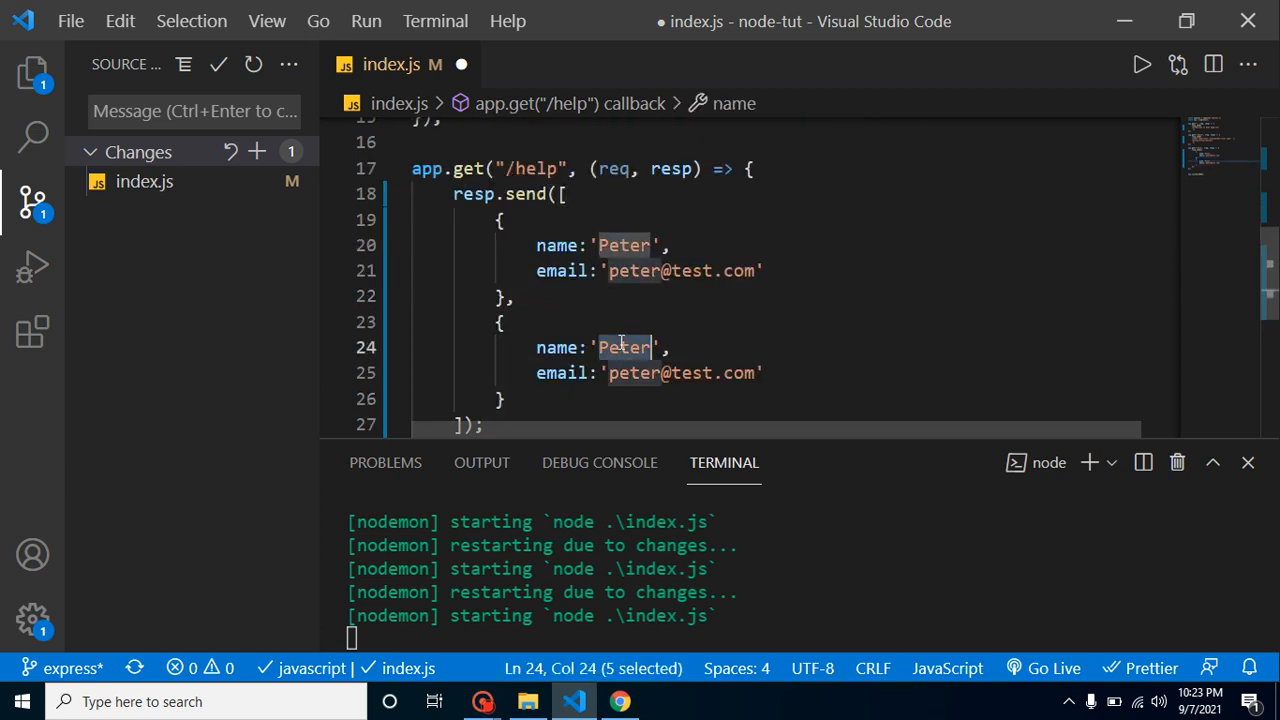
type("bruce")
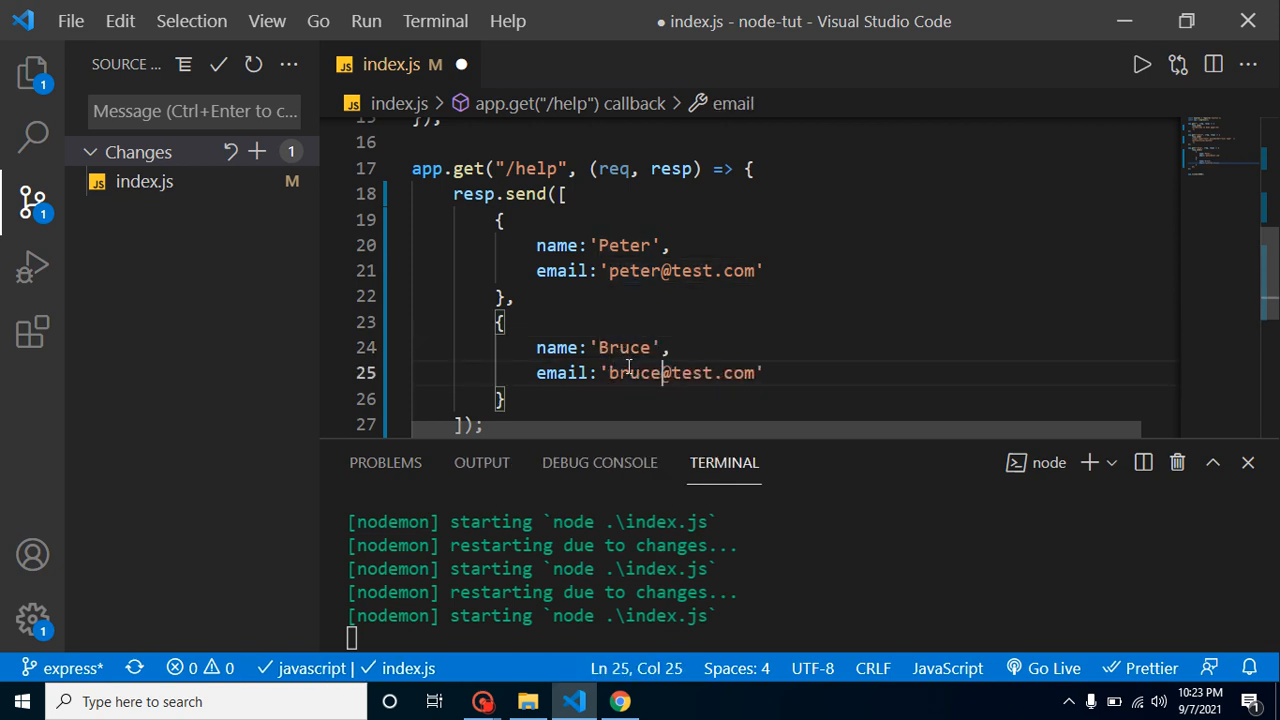
left_click(619, 701)
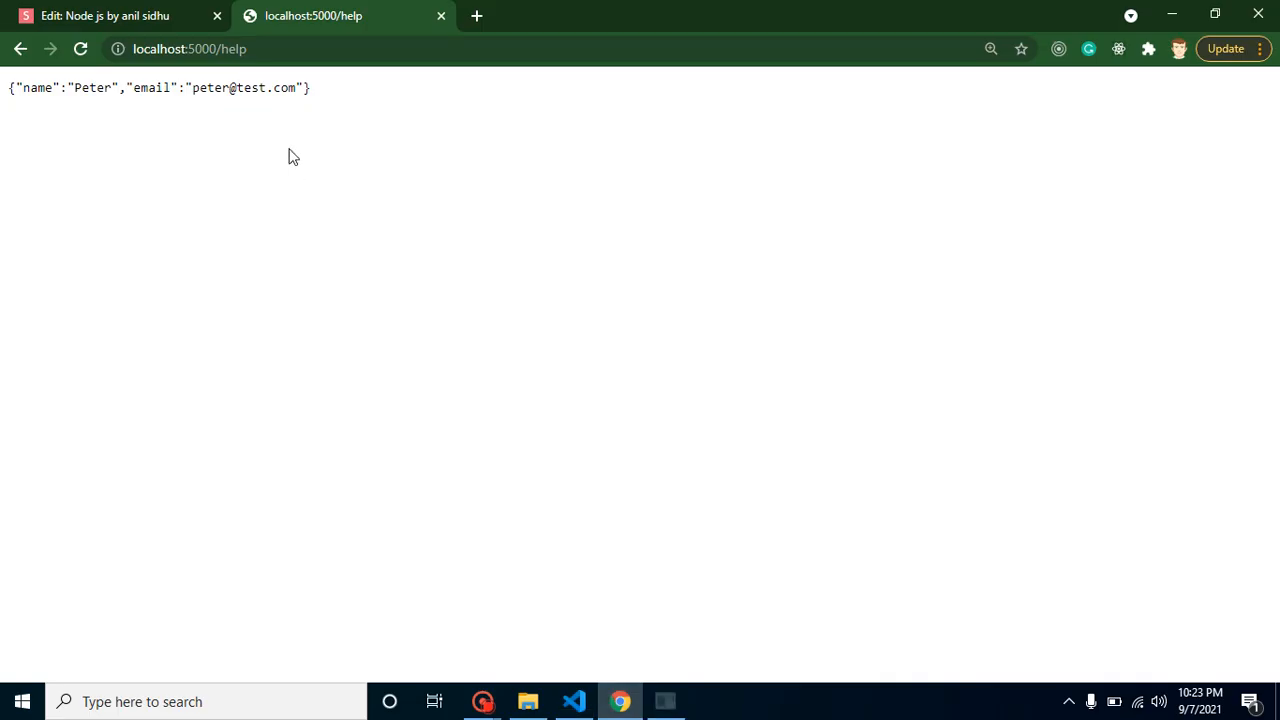
- Reload localhost:5000/help to show Peter and Bruce, check the slide, then return to VS Code
left_click(82, 50)
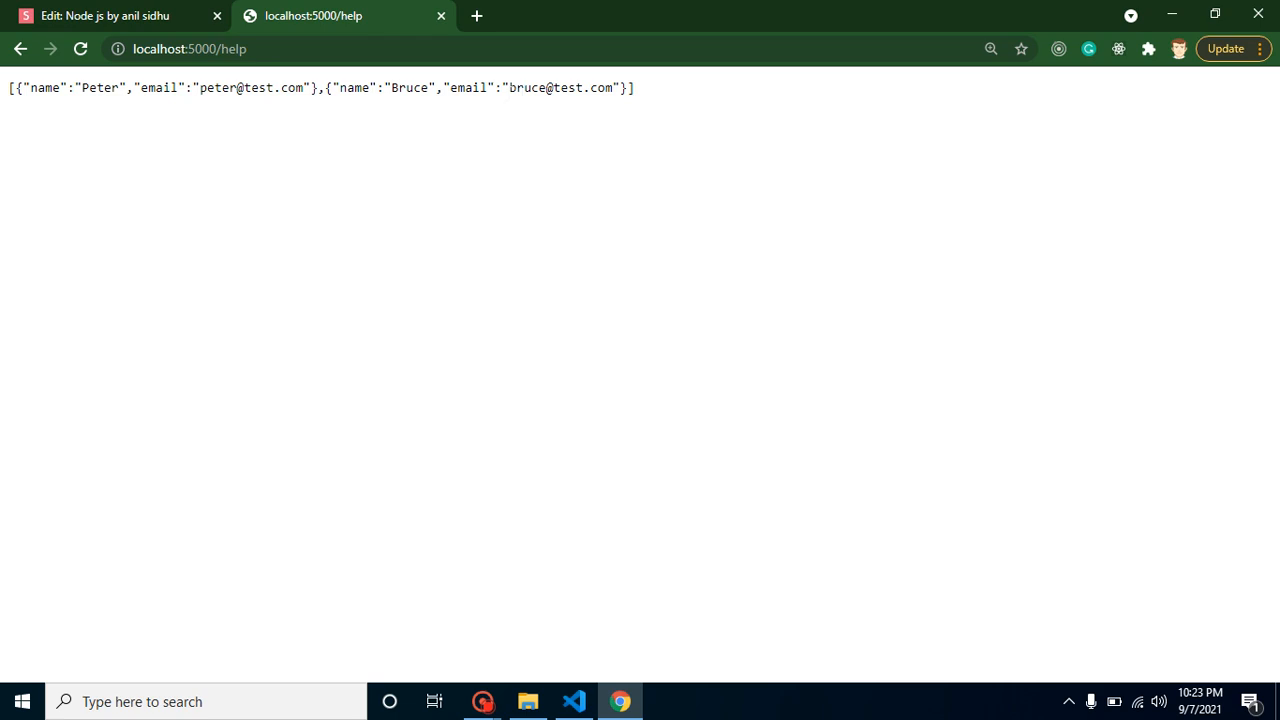
mouse_move(362, 356)
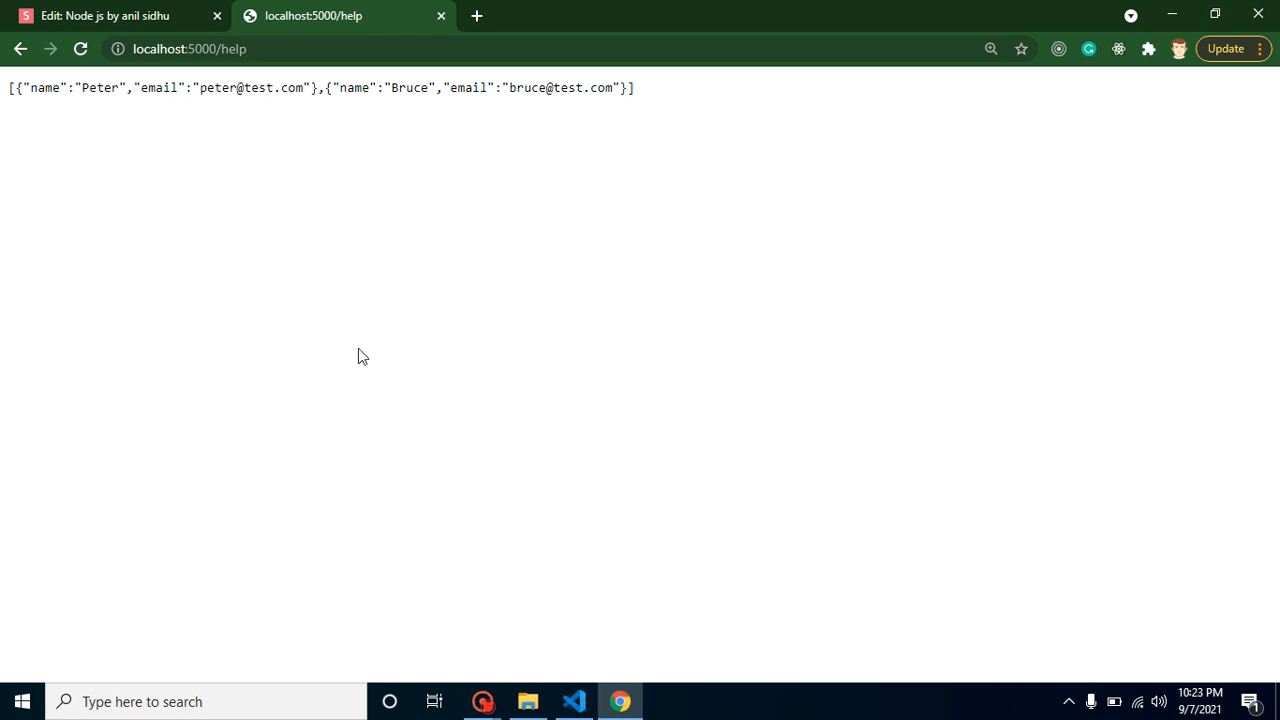
left_click(110, 17)
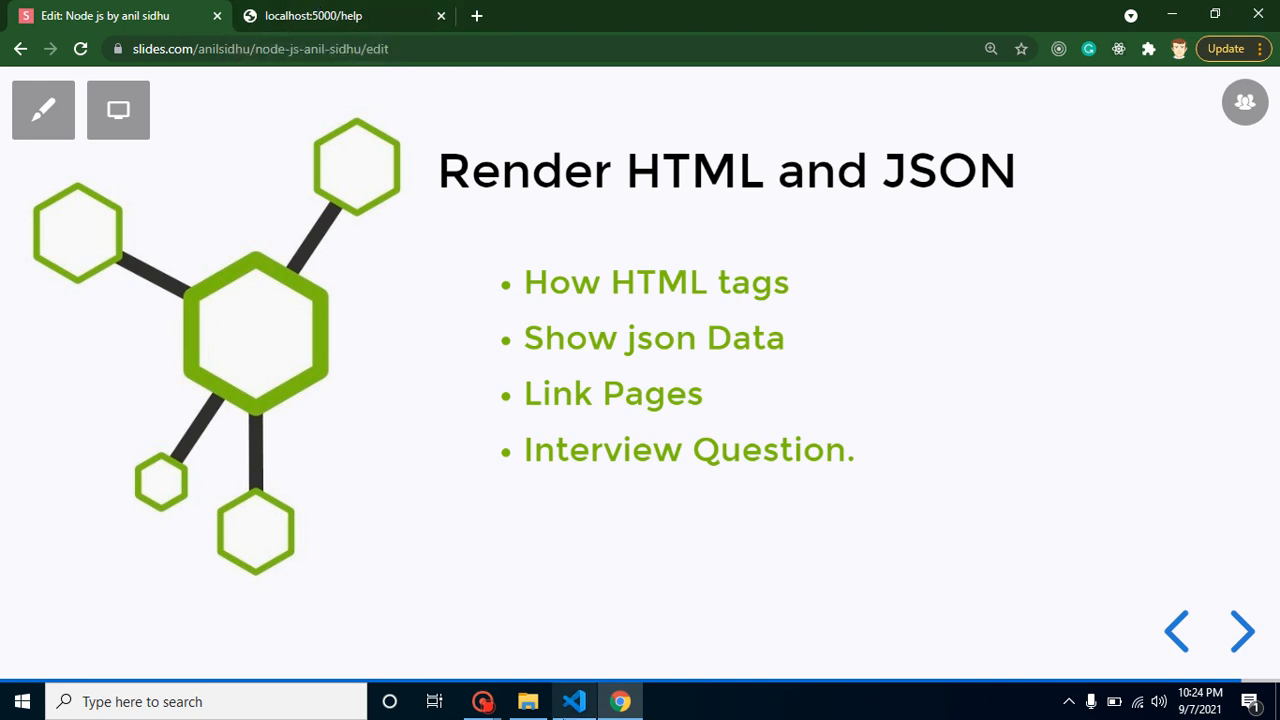
left_click(575, 700)
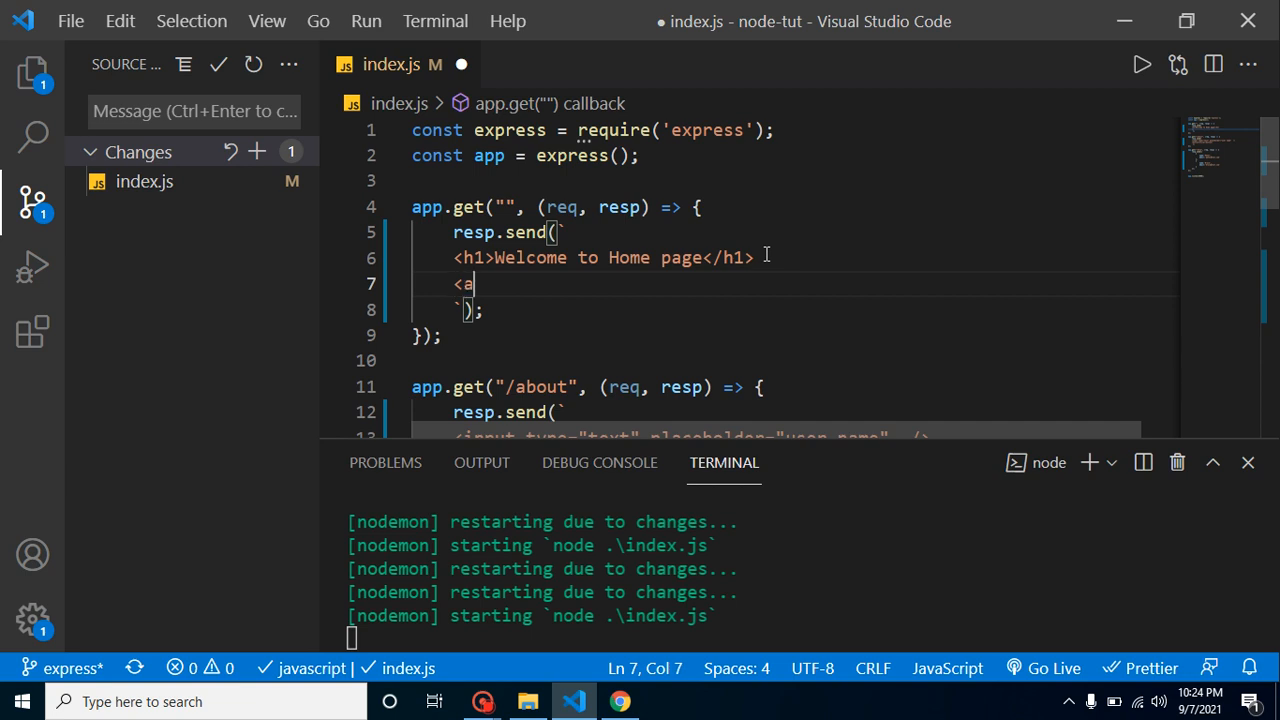
- Type an <a href="/about"> anchor to the About page under the home heading
type("href=")
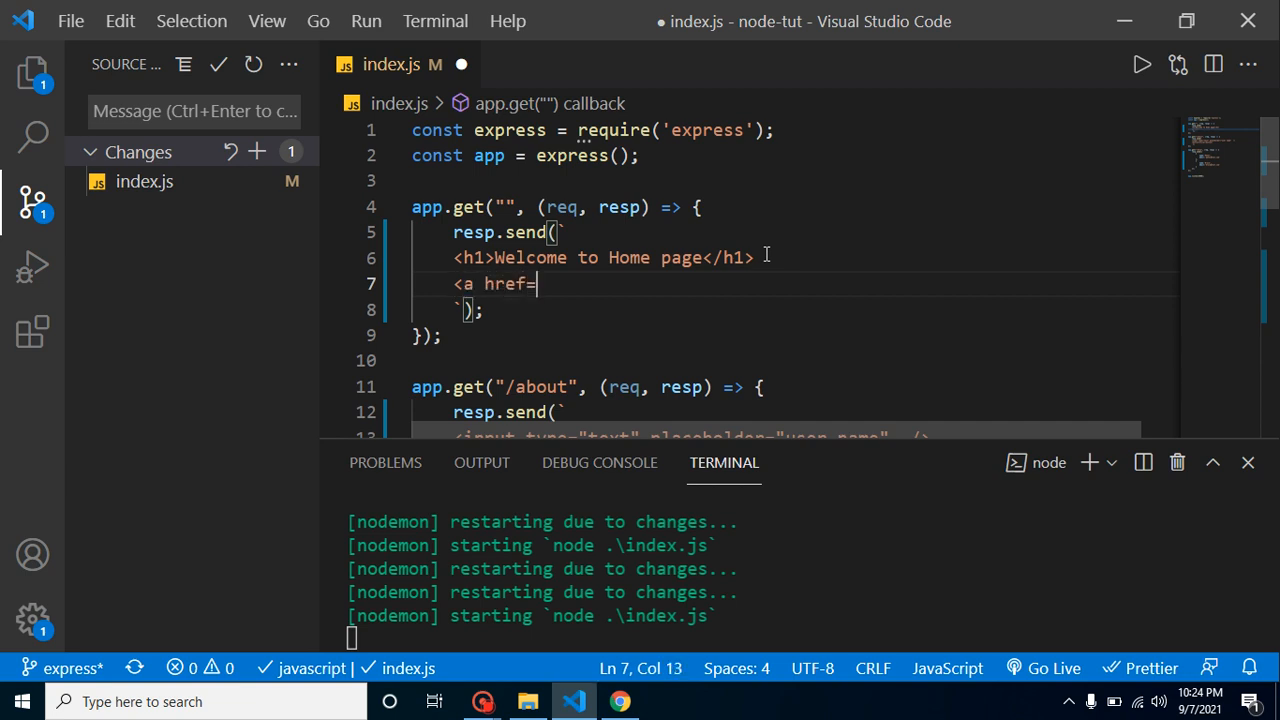
type("\"/abo\"")
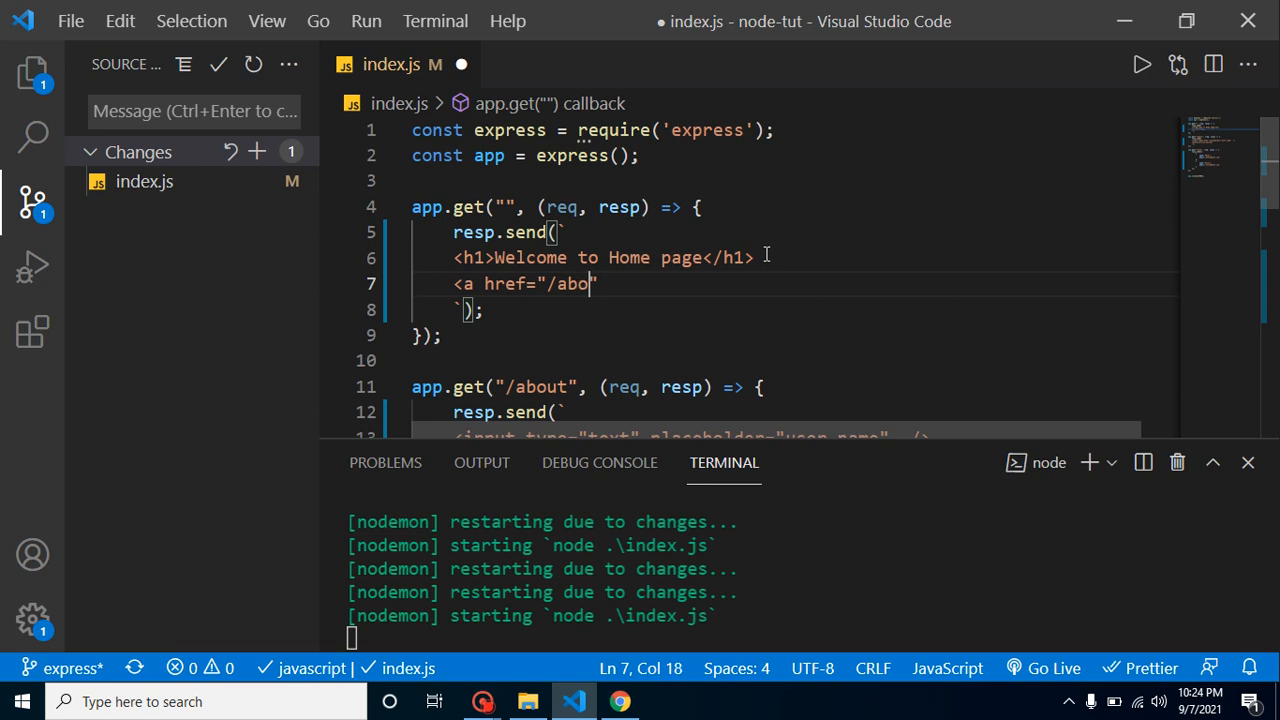
type("ut\" /")
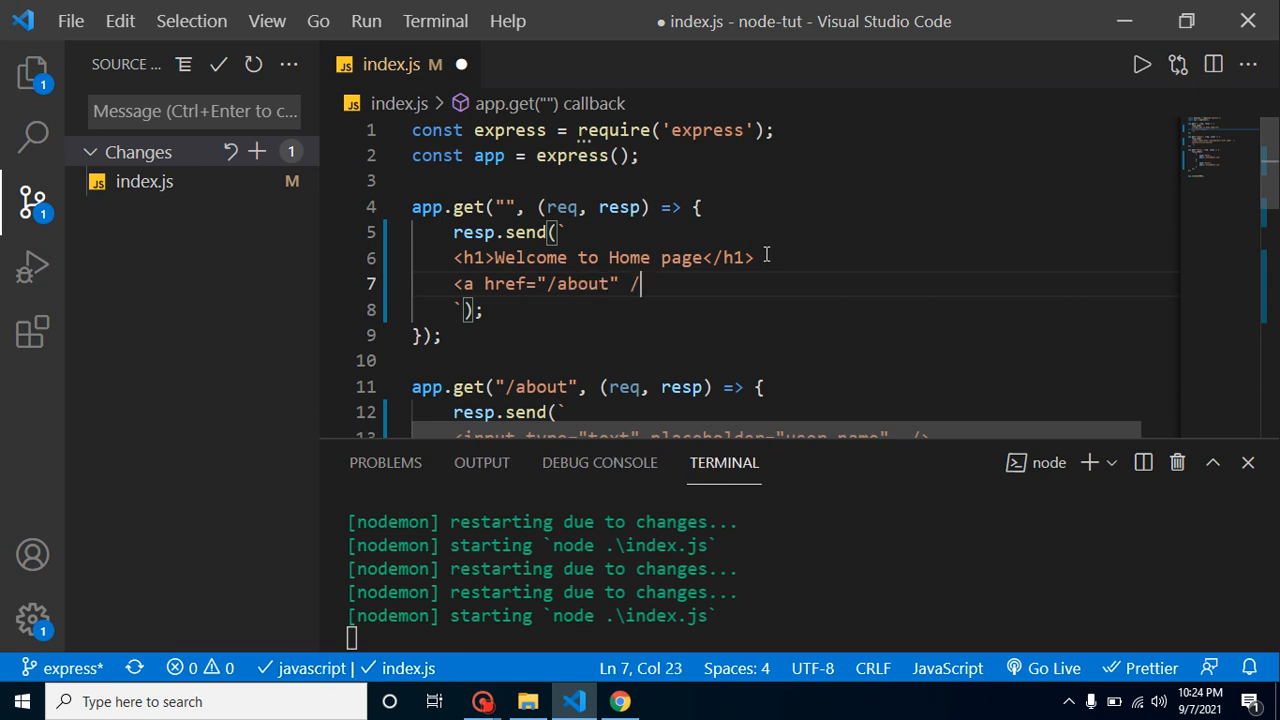
key("BackSpace")
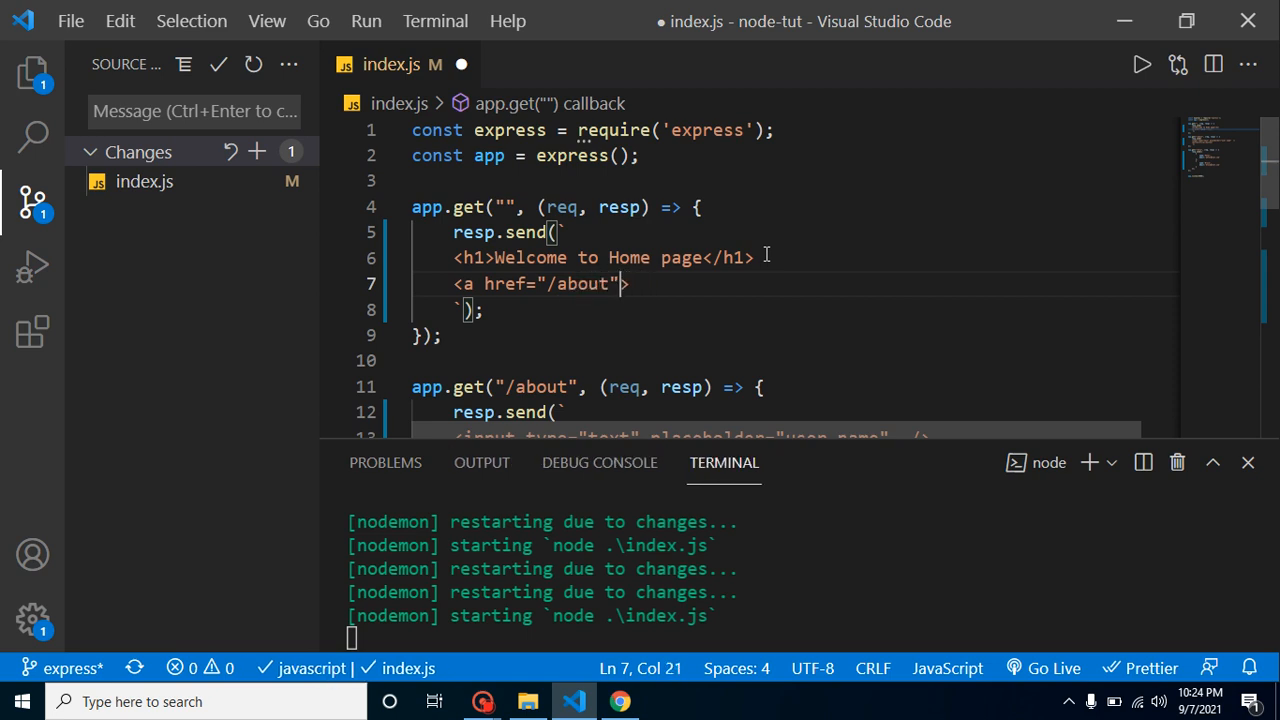
type("></a")
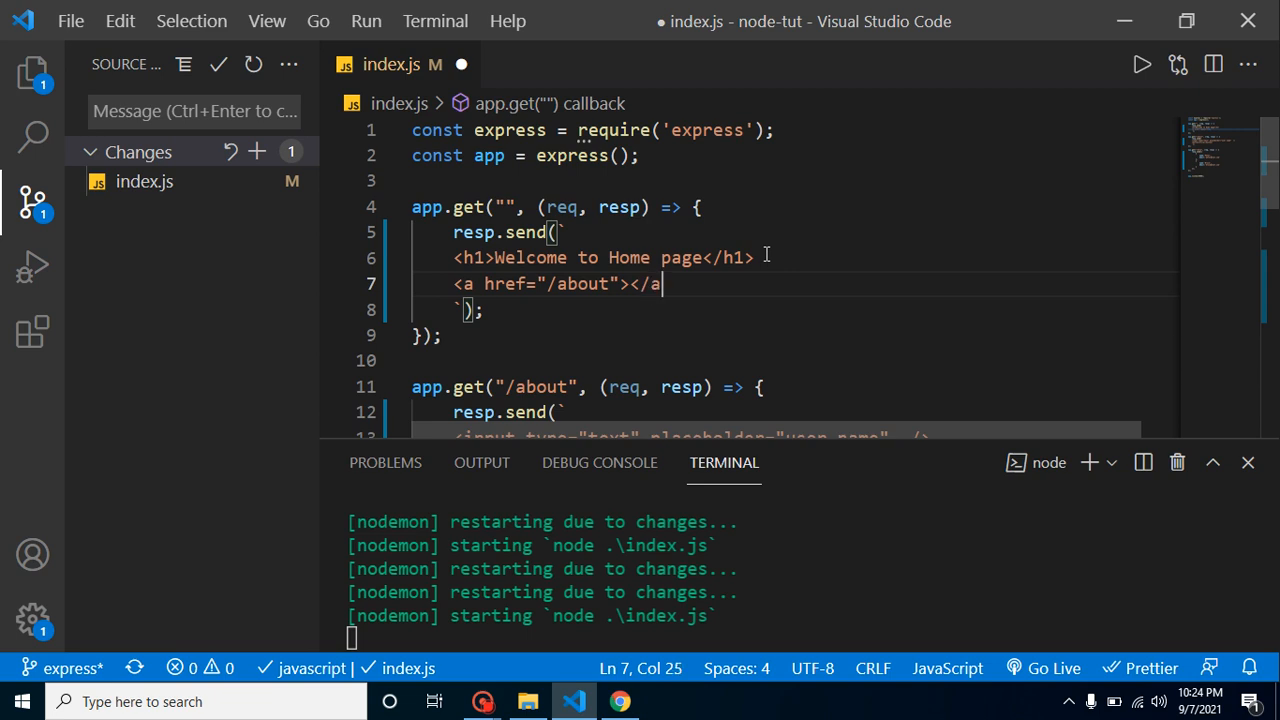
type(">")
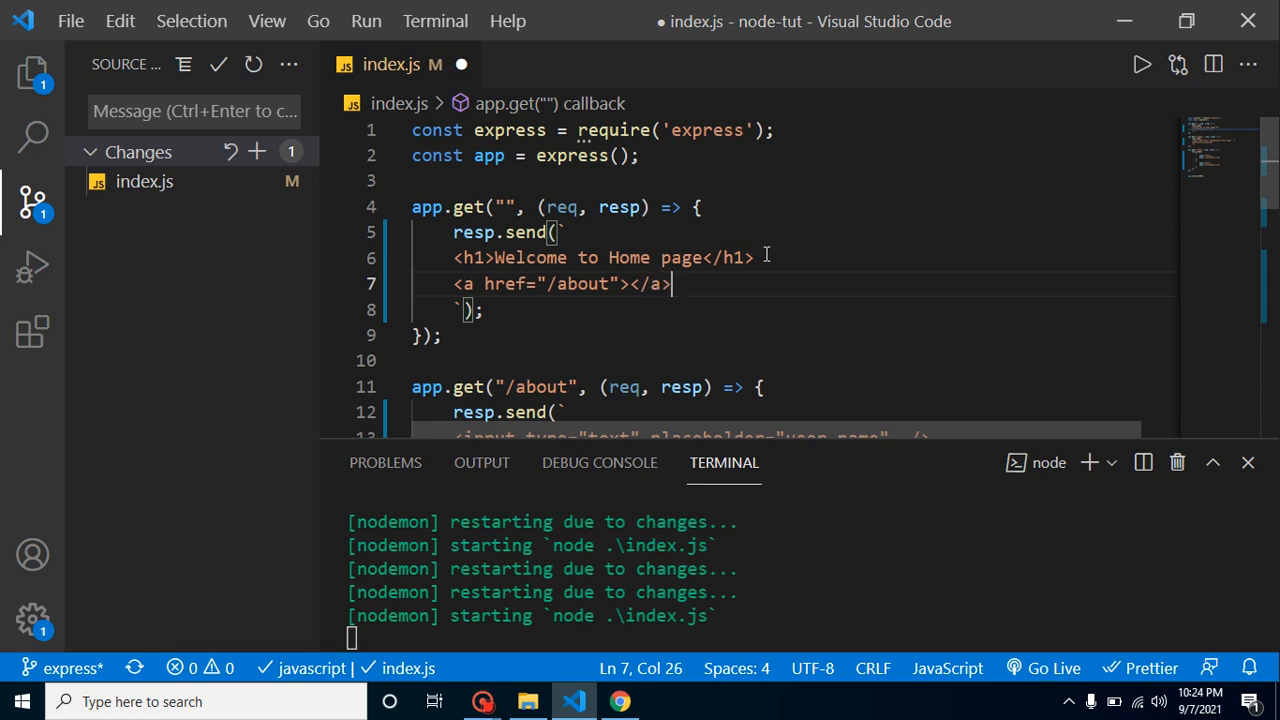
type("clik")
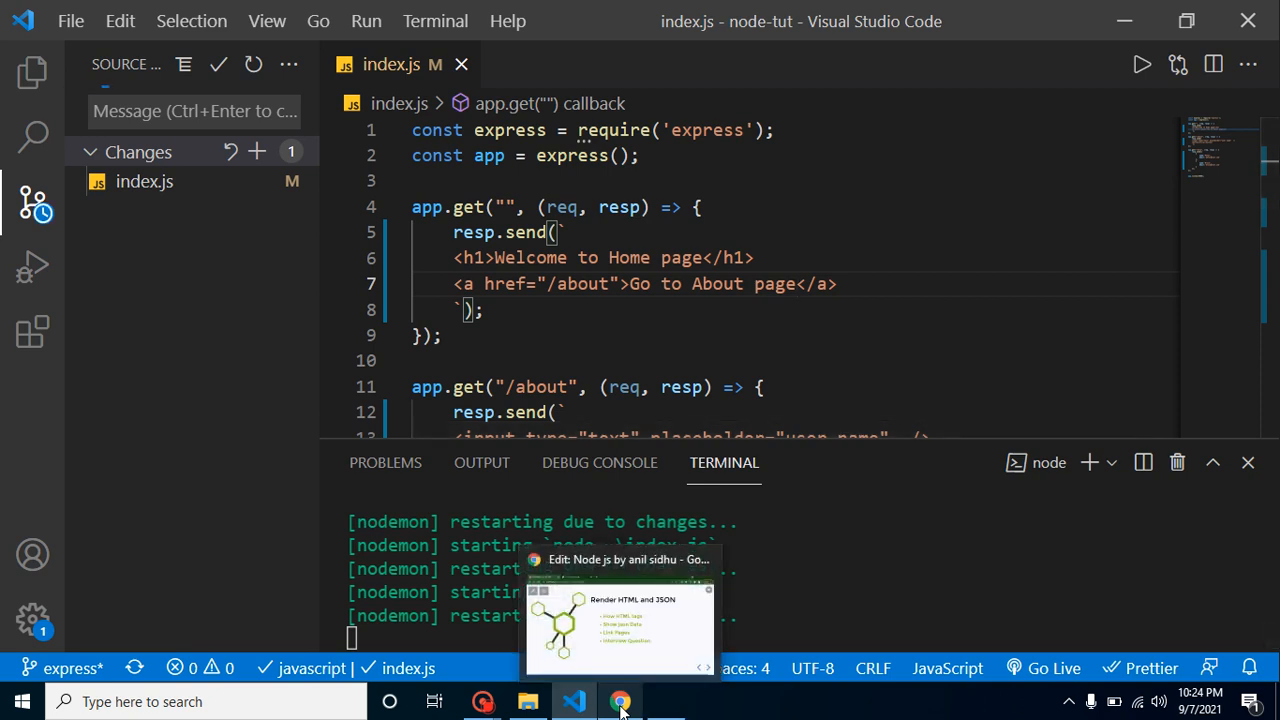
left_click(610, 700)
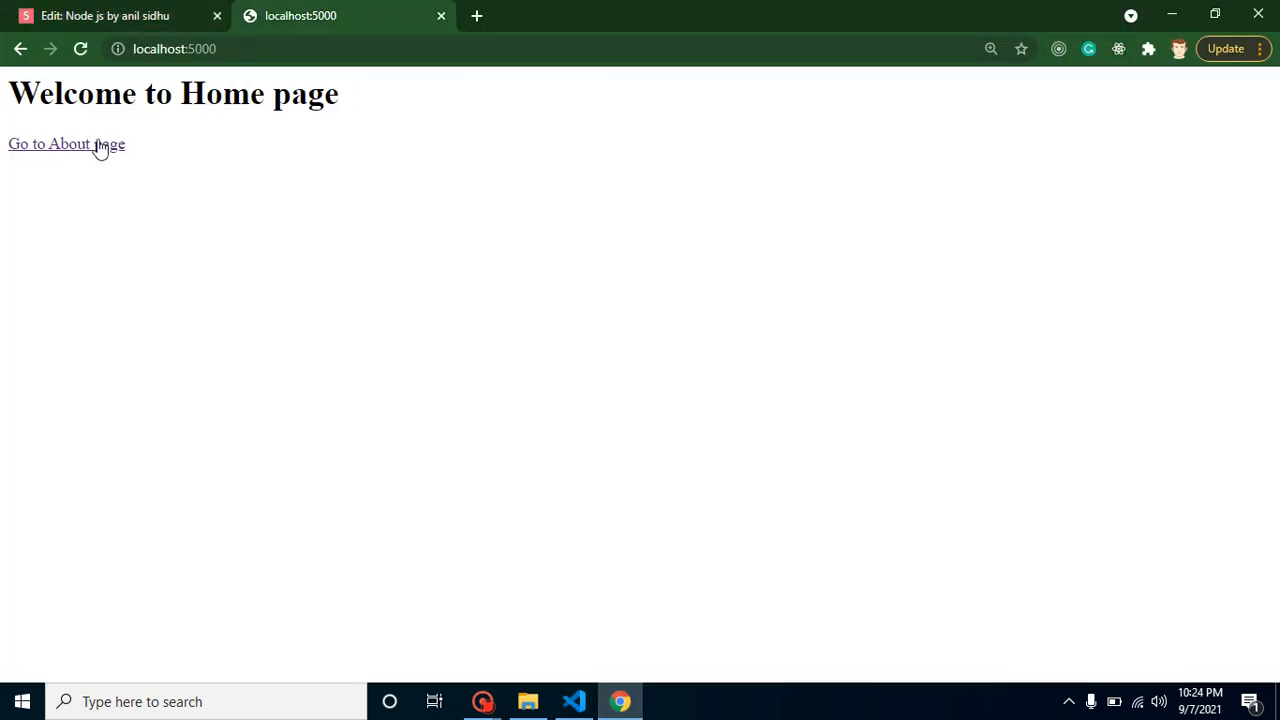
left_click(573, 700)
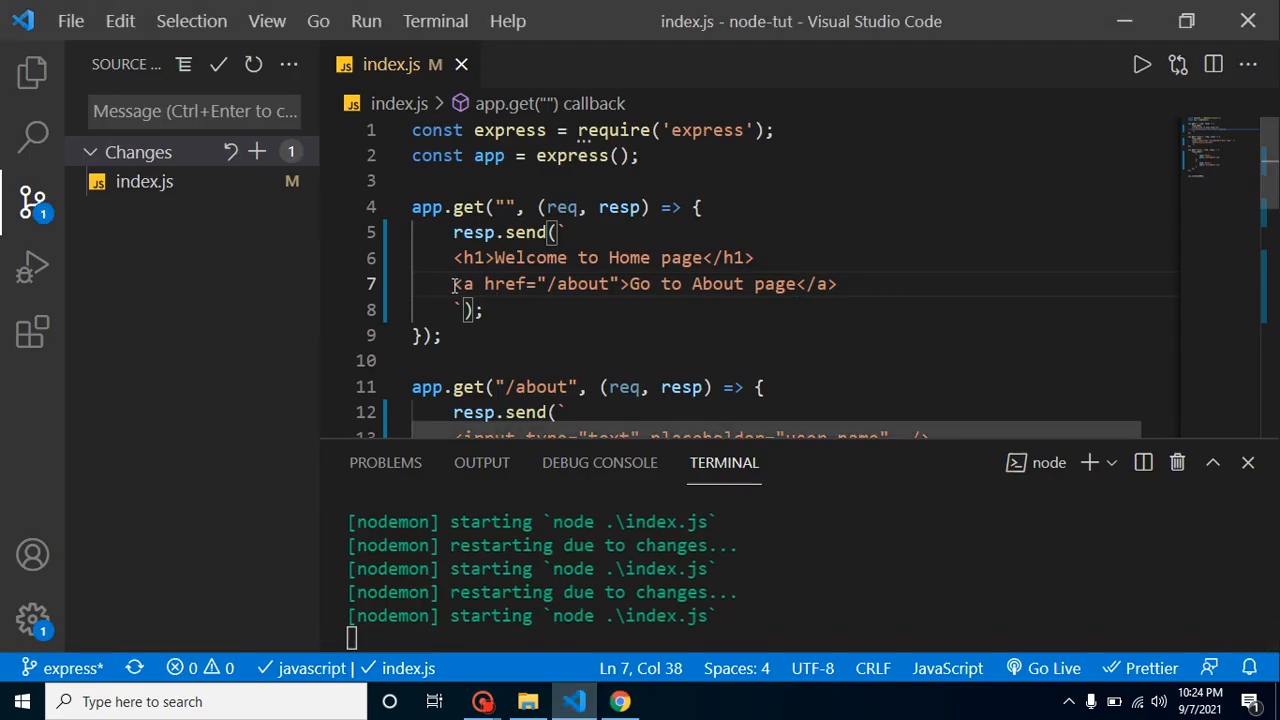
left_click_drag(453, 283, 837, 283)
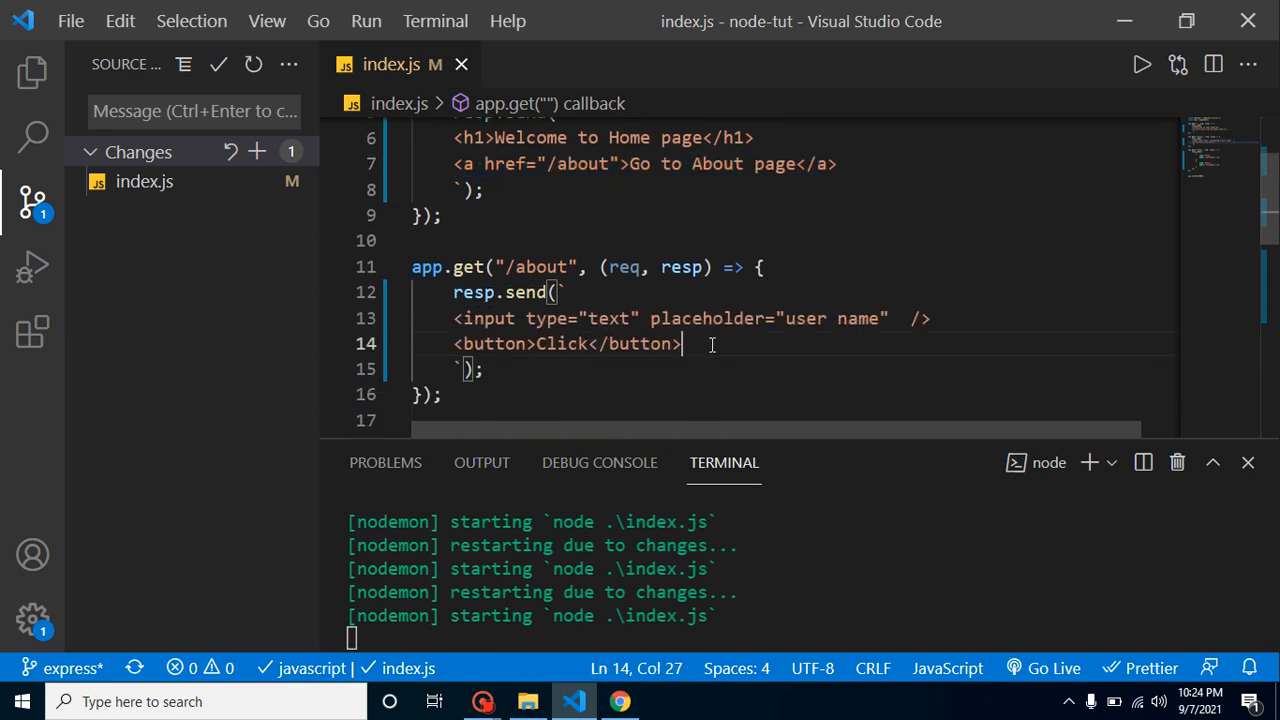
- Paste the About link into the /about route and relabel it 'Go to Home page'
type("<a href=\"/about\">Go to About page</a>")
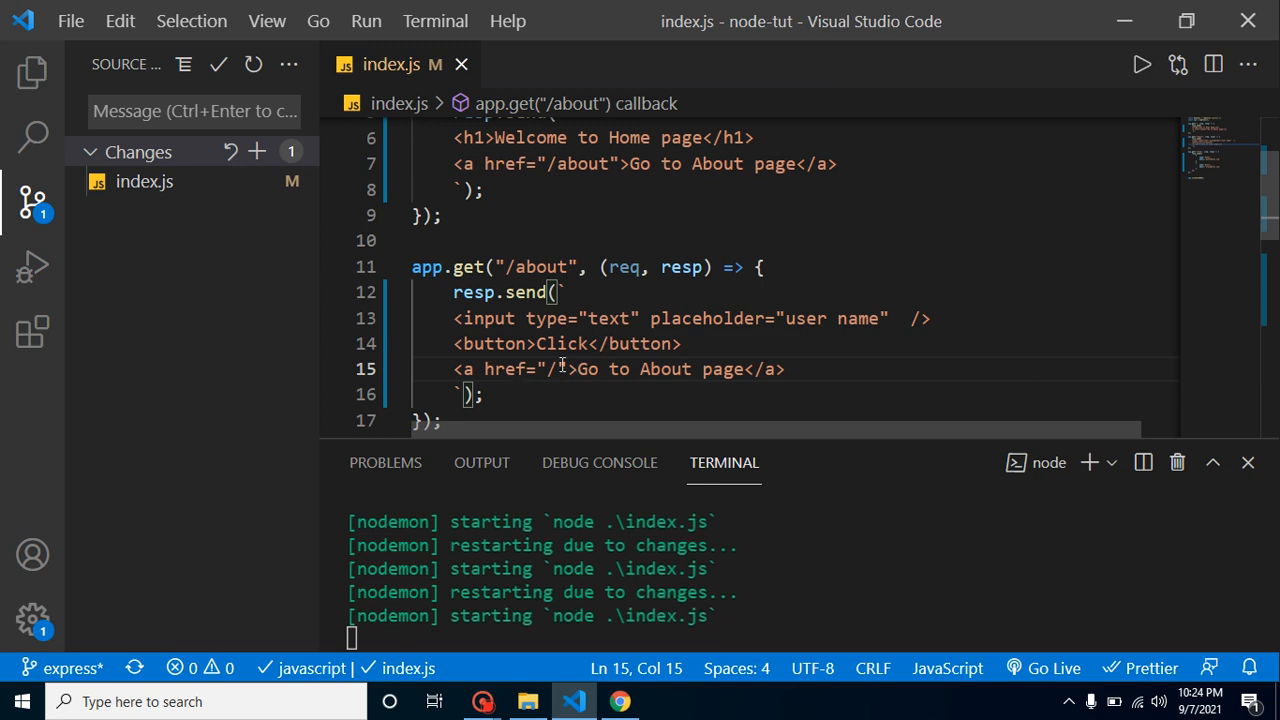
double_click(665, 369)
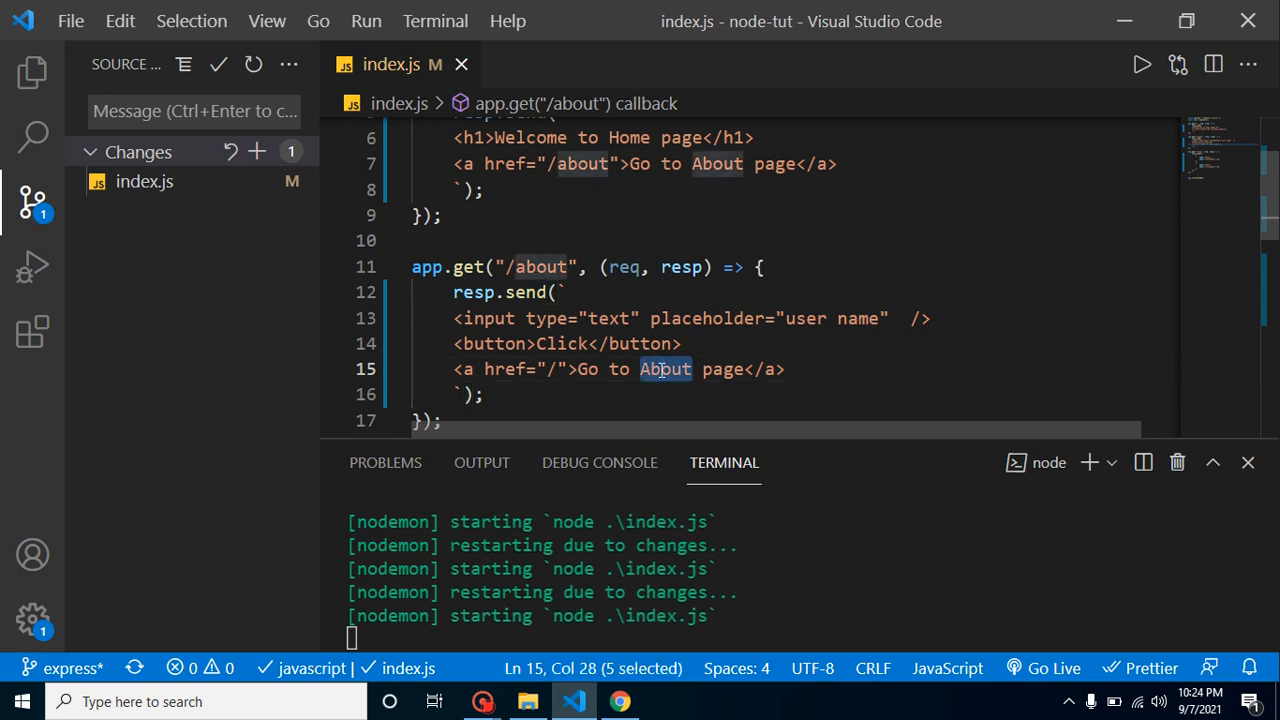
type("Home")
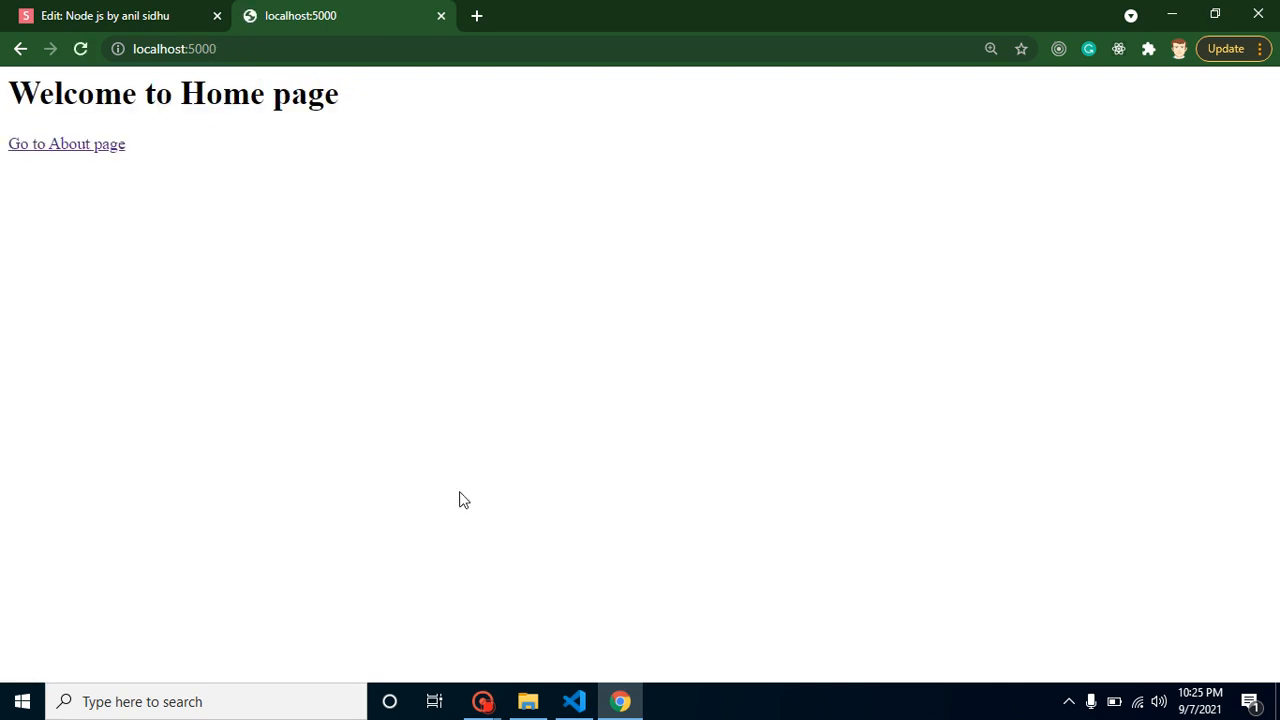
- Load localhost:5000/?name=peter in Chrome, then return to VS Code
left_click(110, 17)
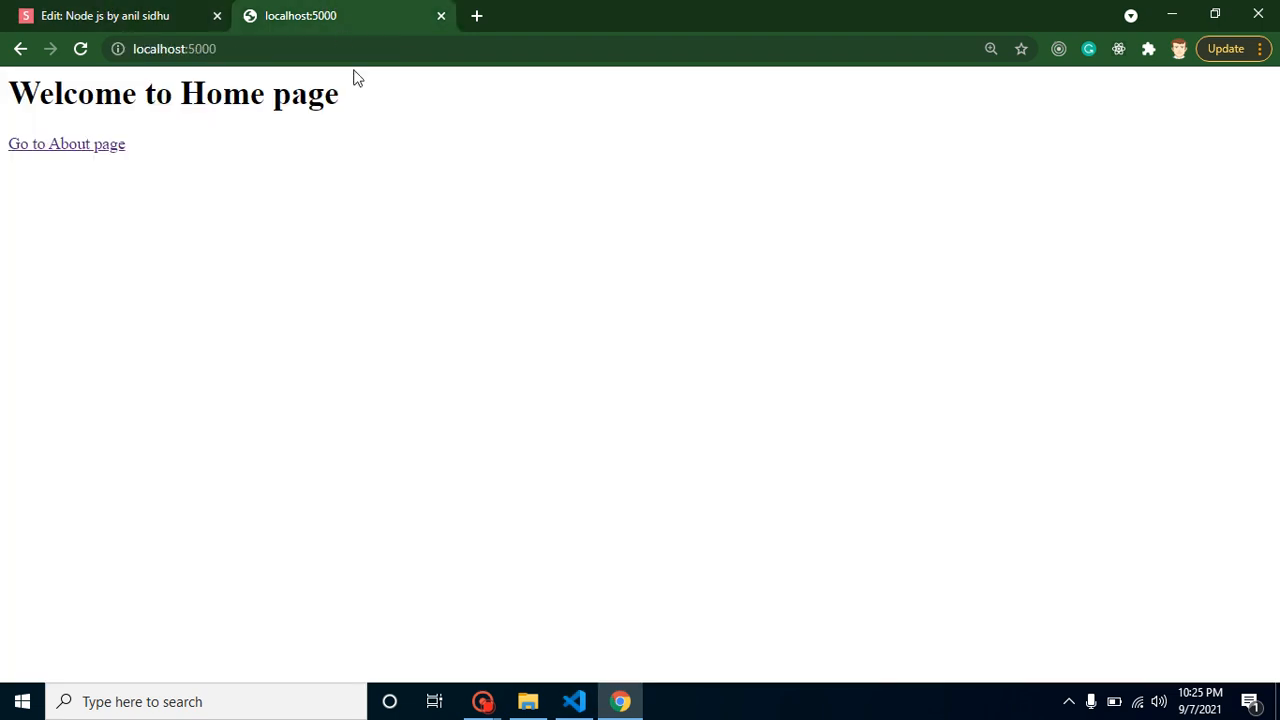
mouse_move(275, 67)
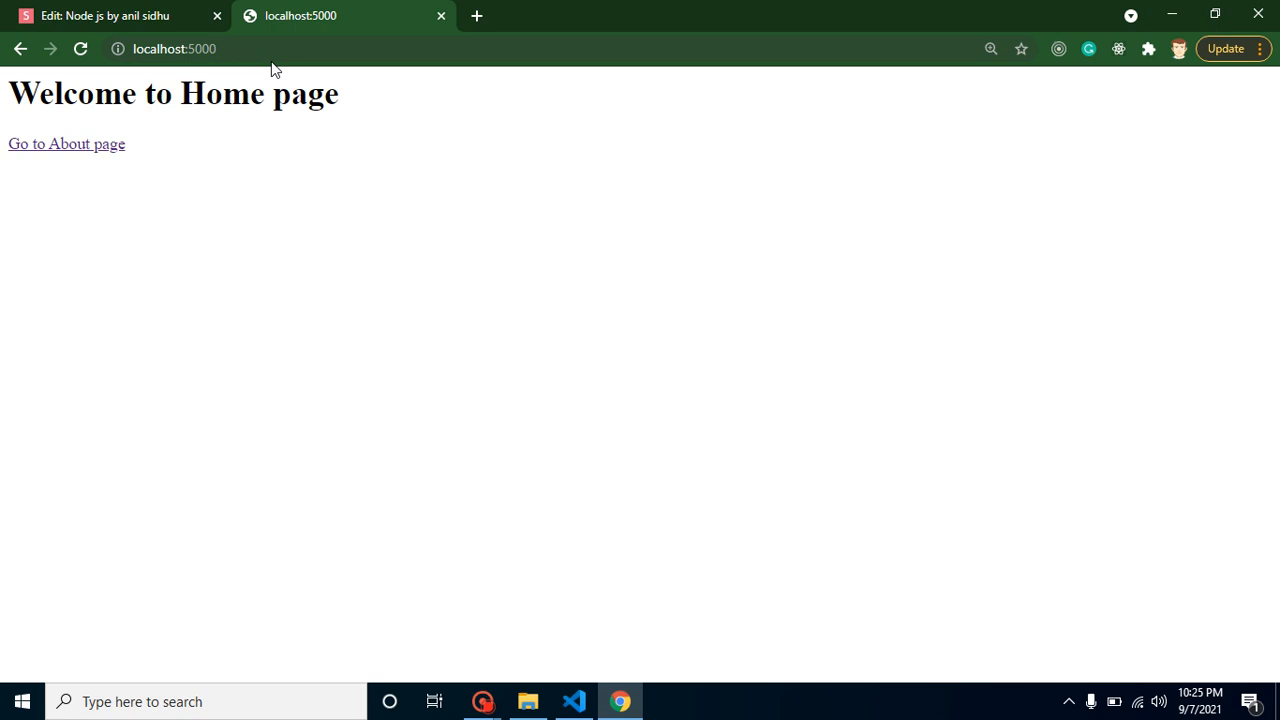
left_click(270, 49)
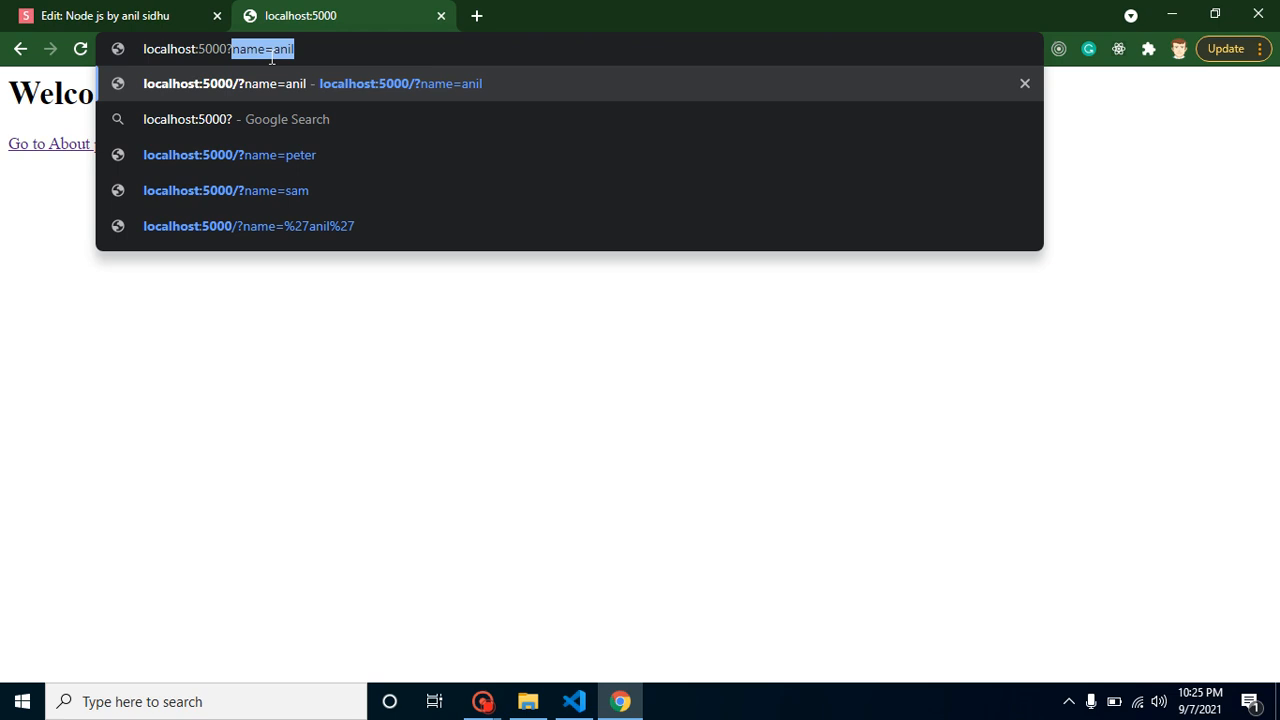
left_click(228, 155)
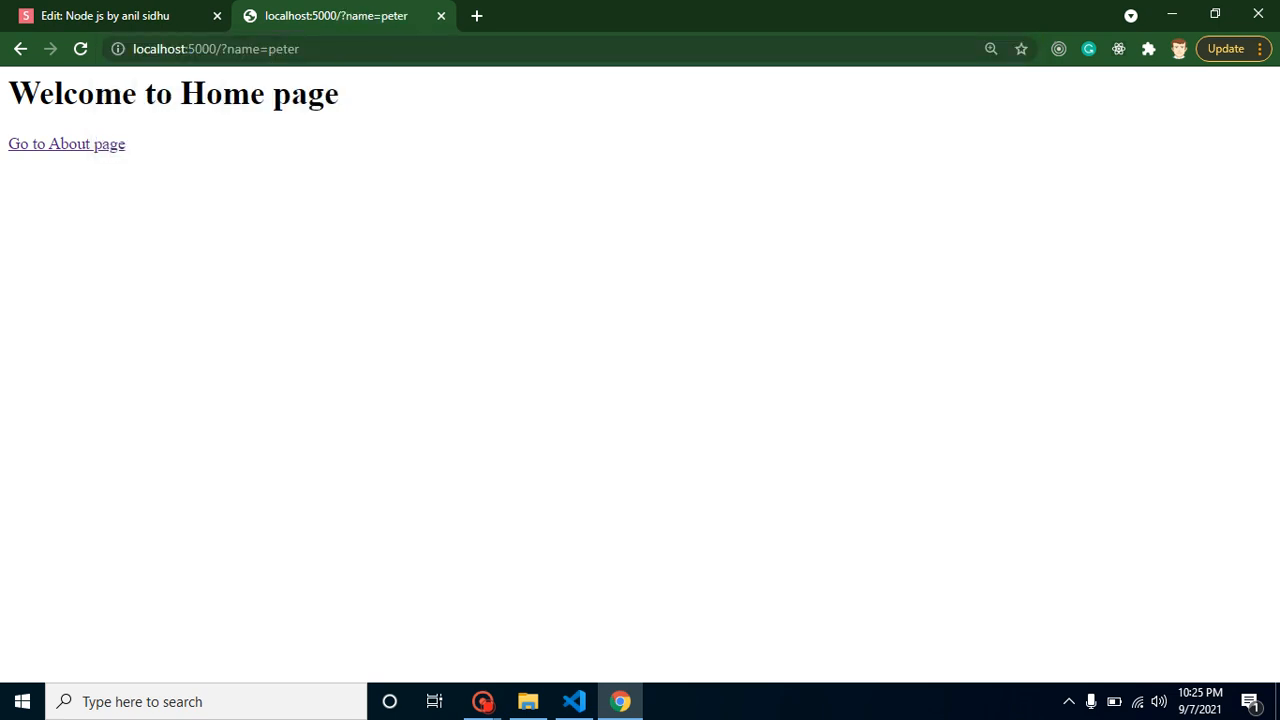
left_click(573, 700)
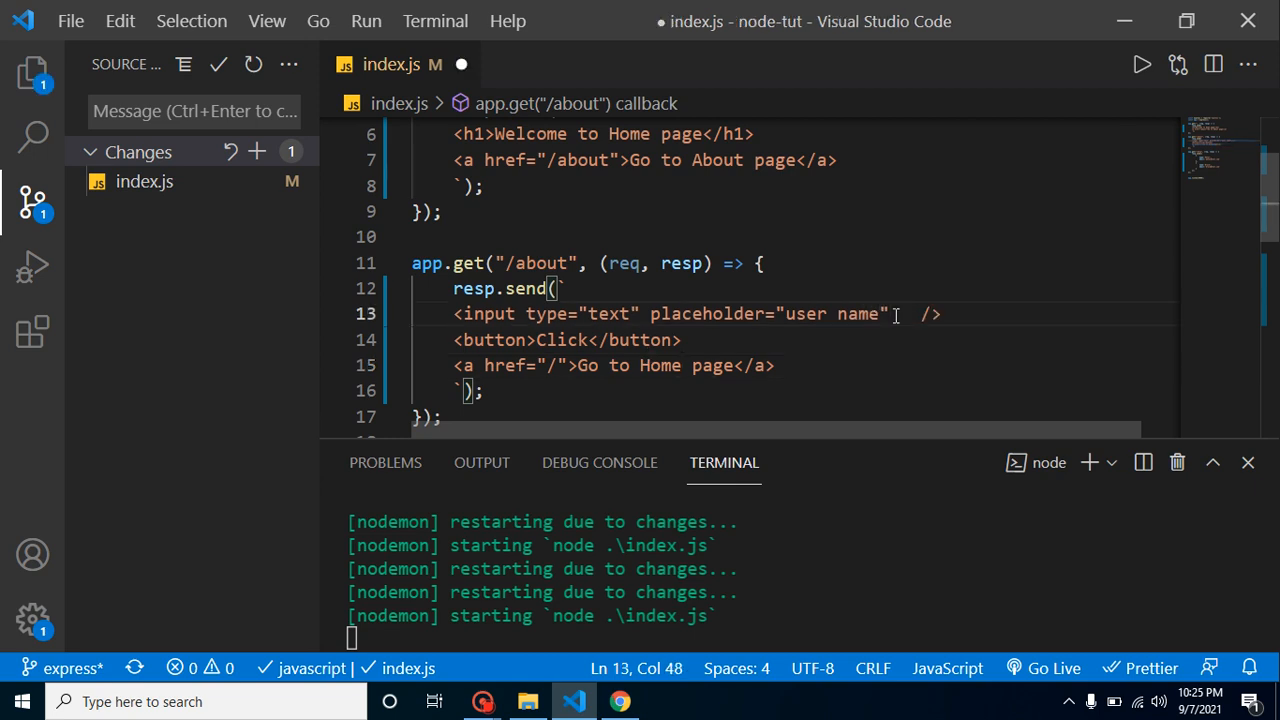
- Add value="${req.query.name}" to the /about route's input tag
type("value=")
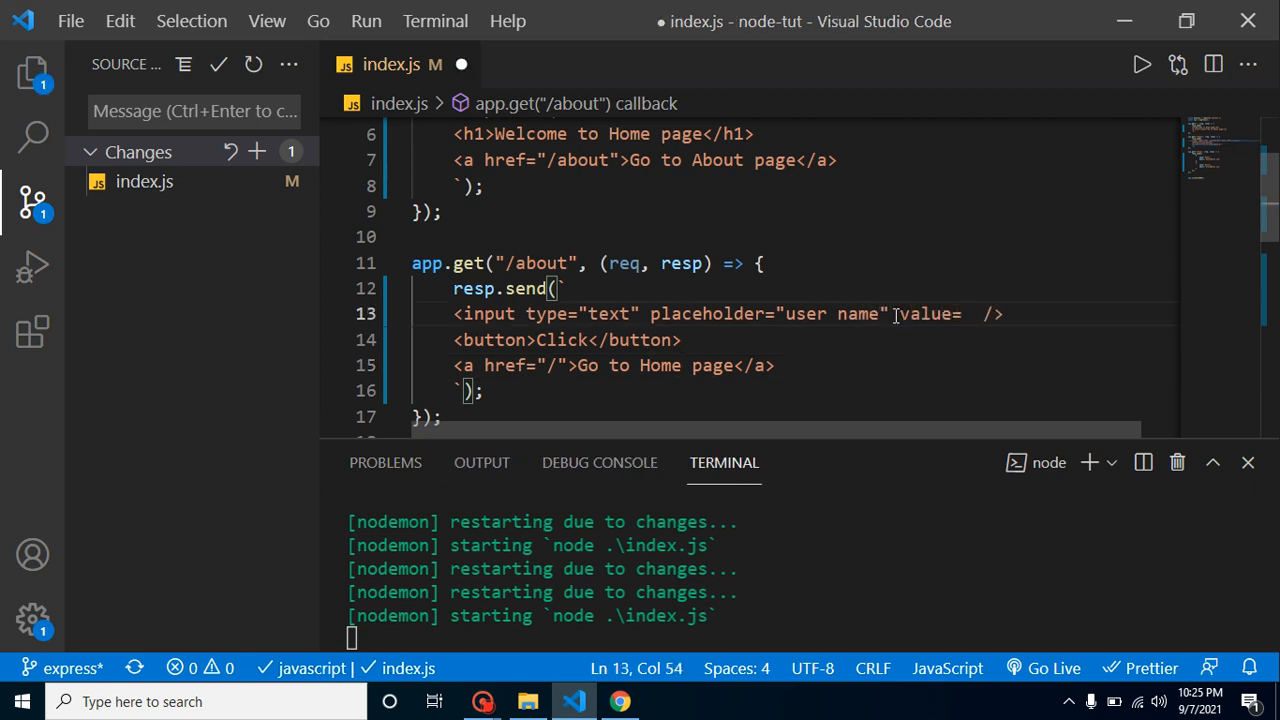
type("\"\"")
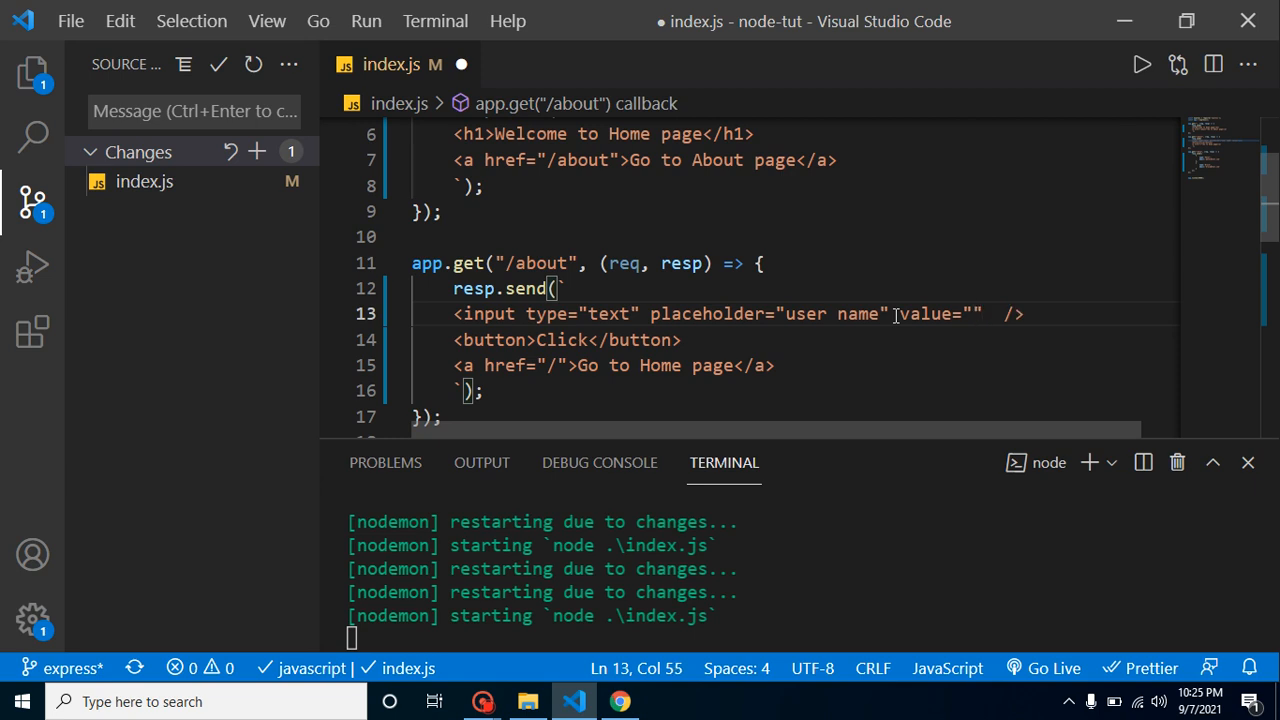
type("${}")
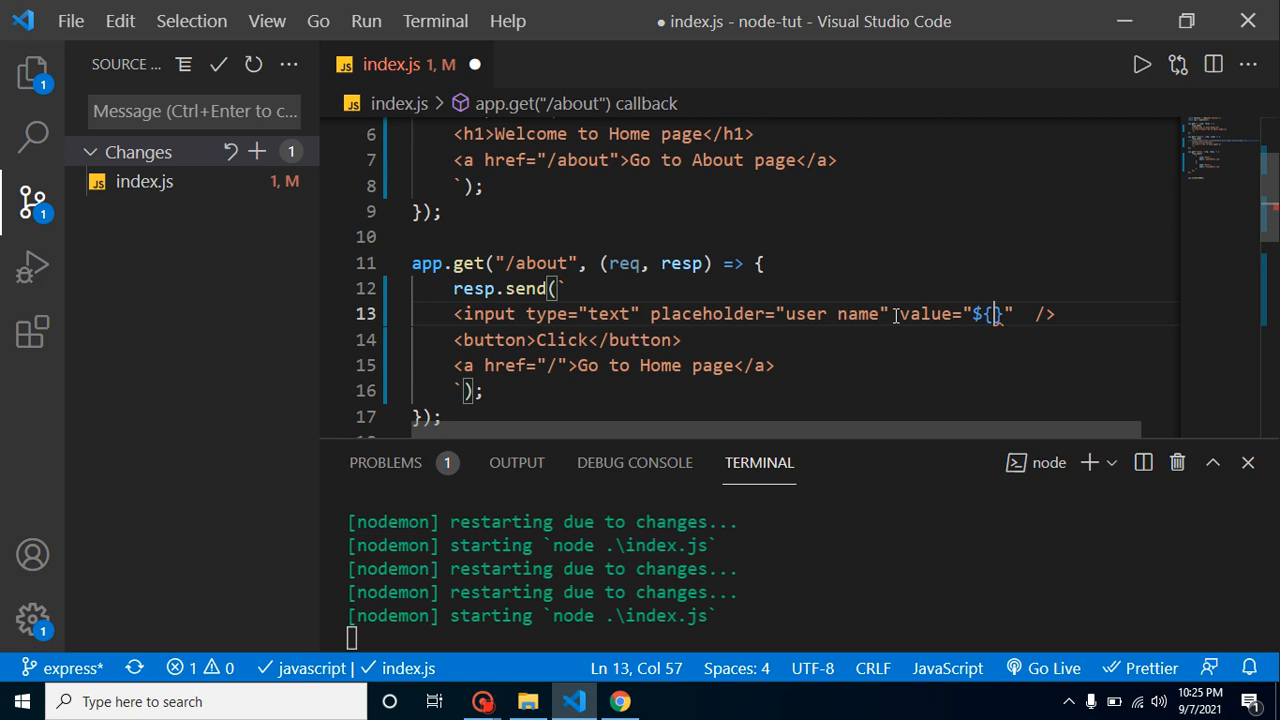
type("re")
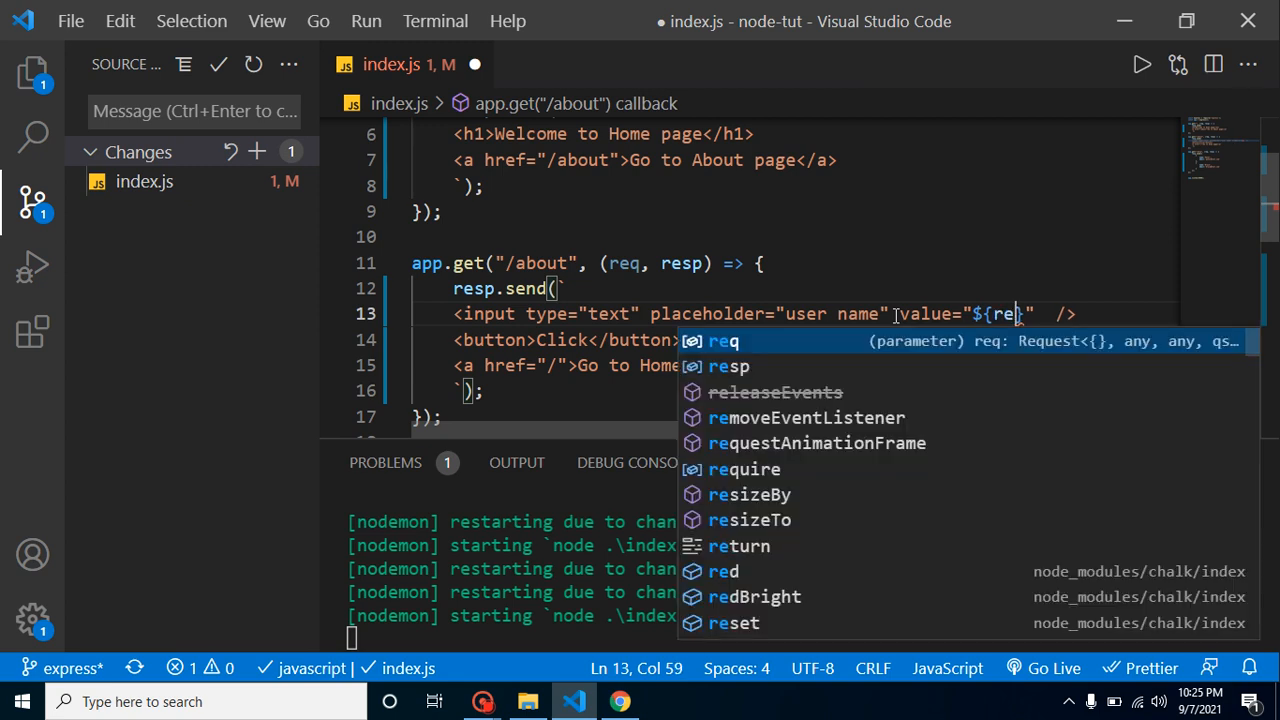
type("q.")
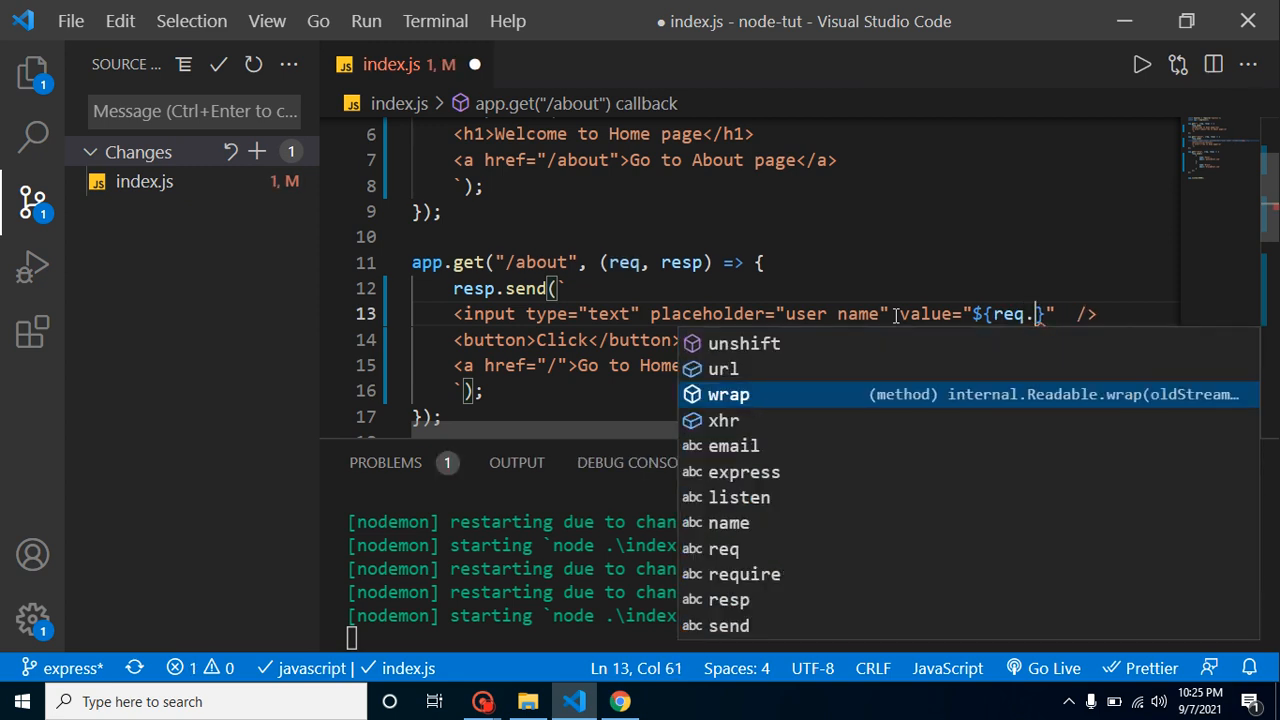
type("query")
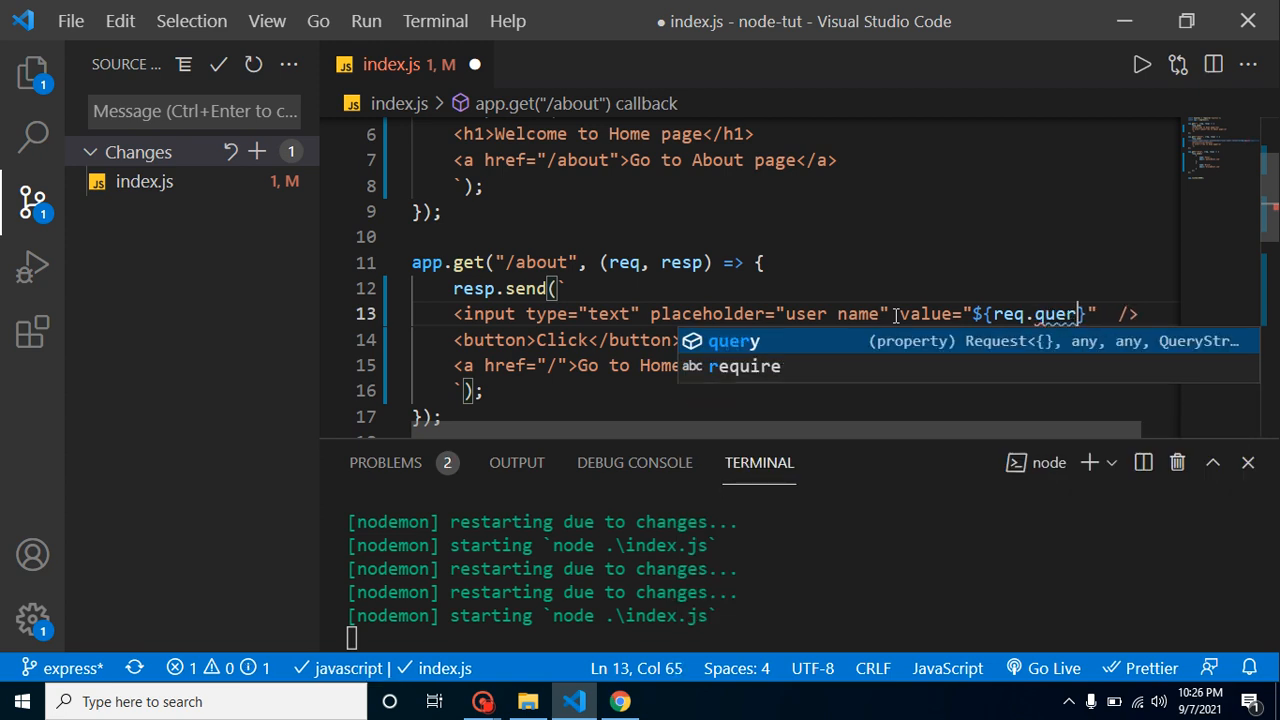
type(".pa")
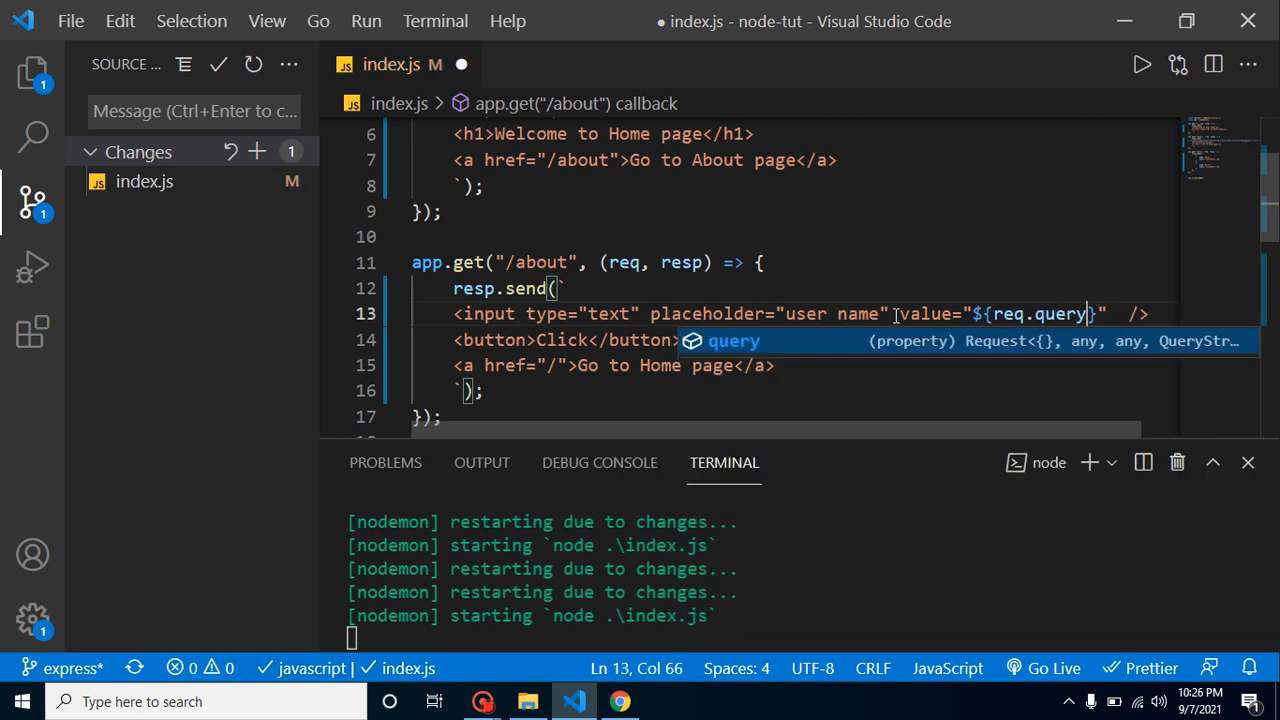
type(".name")
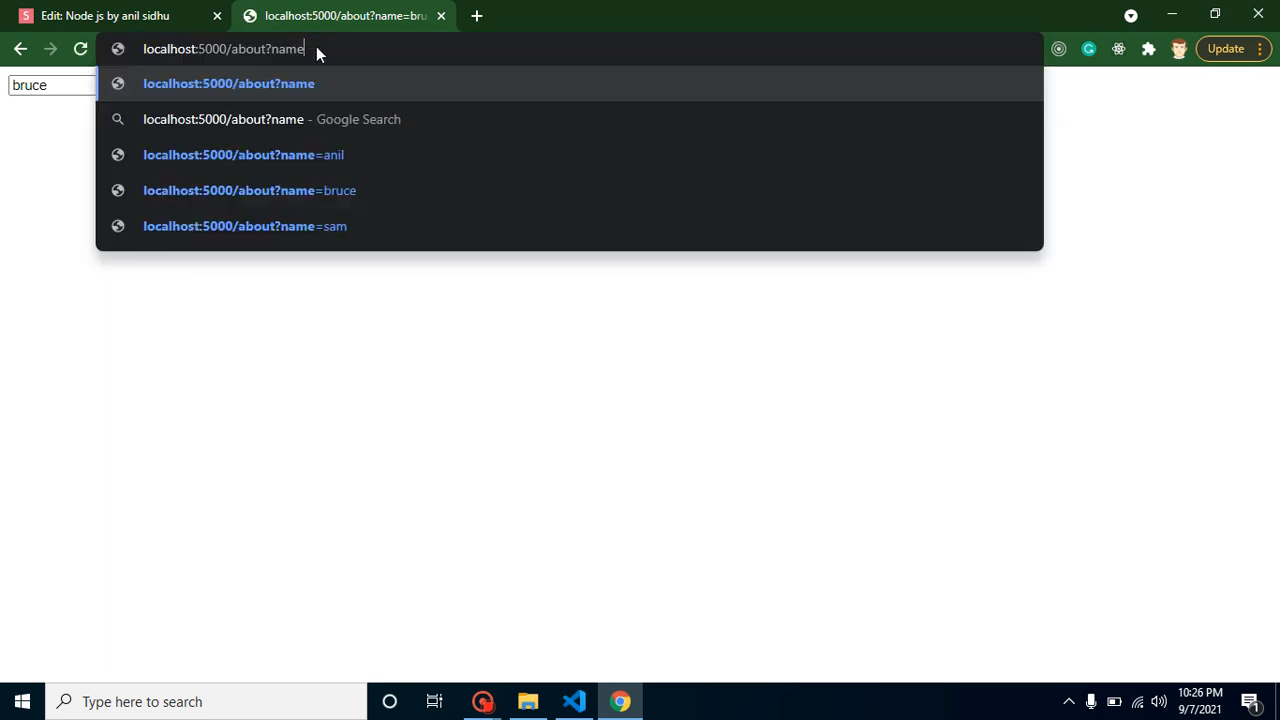
- Edit the about page address query to name=pete
type("=pete")
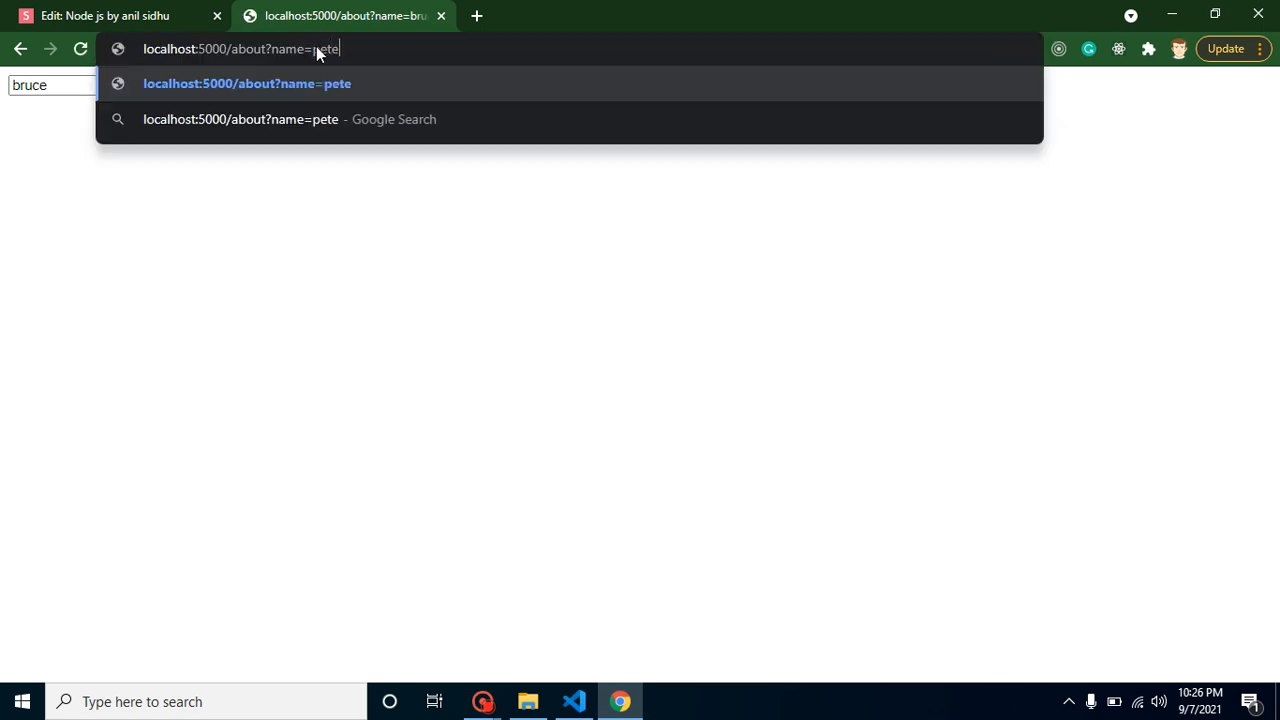